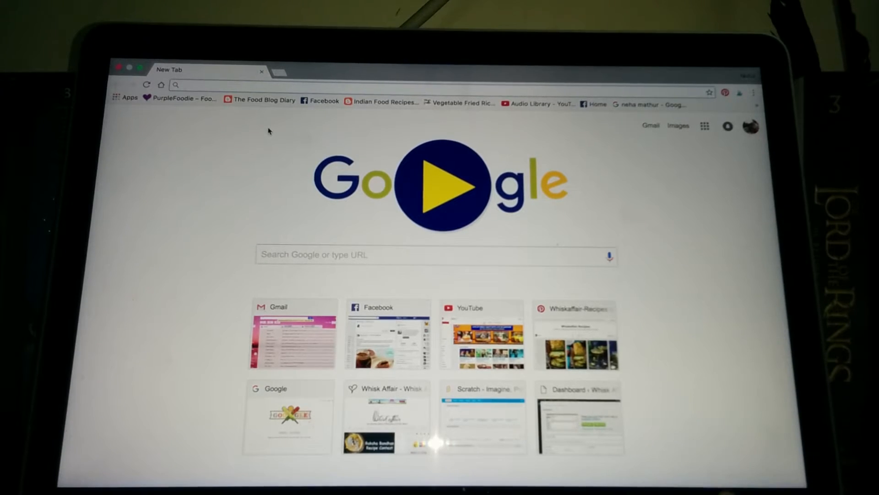
Step: Load scratch.mit.edu in Chrome from a blank tab
type("scratch.mit.edu")
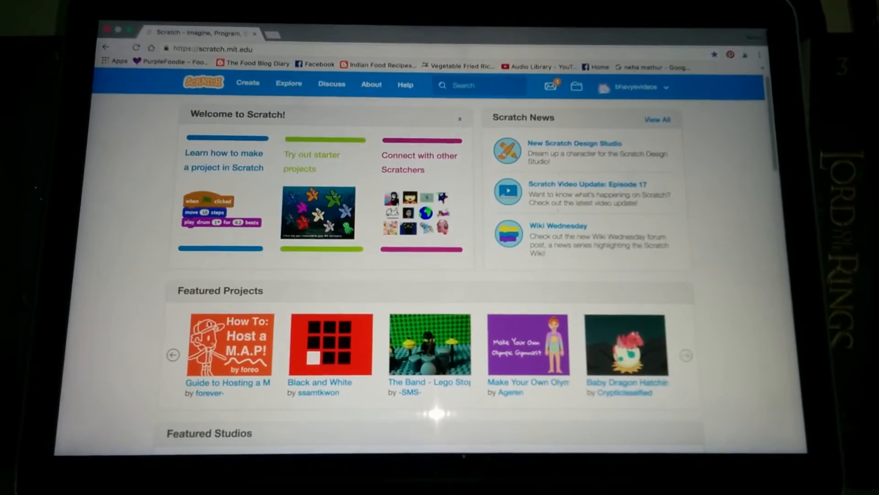
Step: Go to My Stuff from the account dropdown to see the three saved projects
scroll("down", 3)
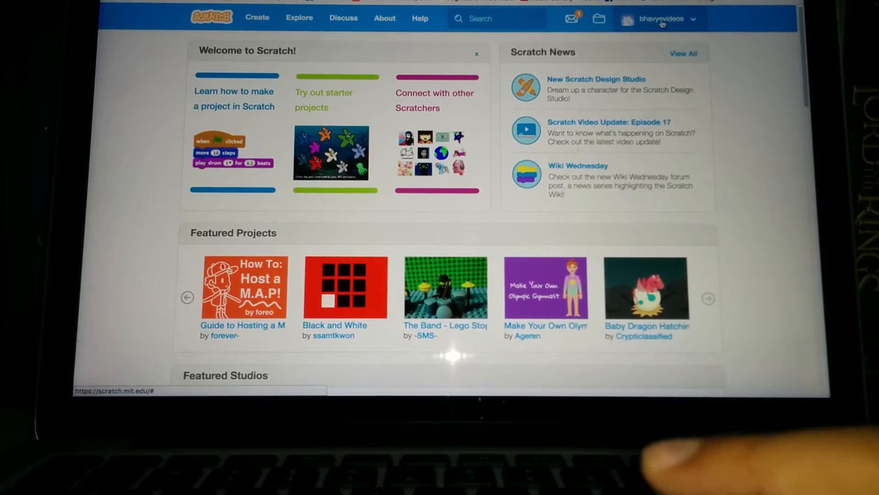
left_click(660, 18)
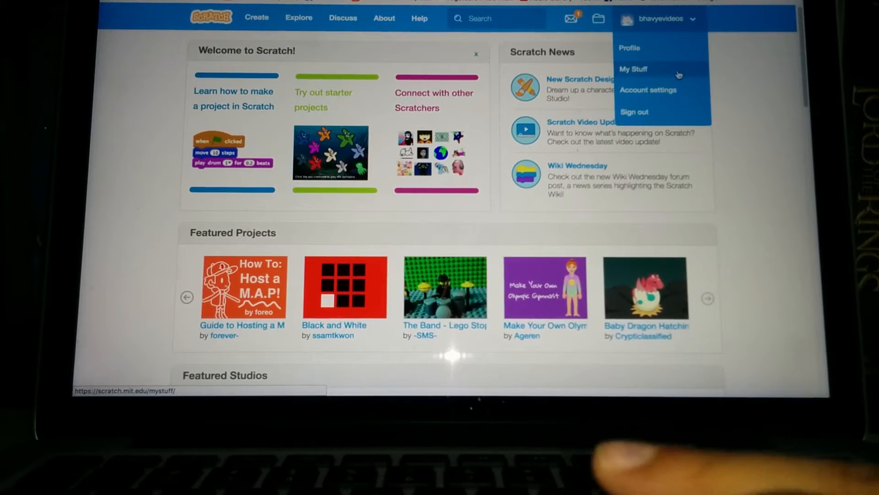
left_click(633, 69)
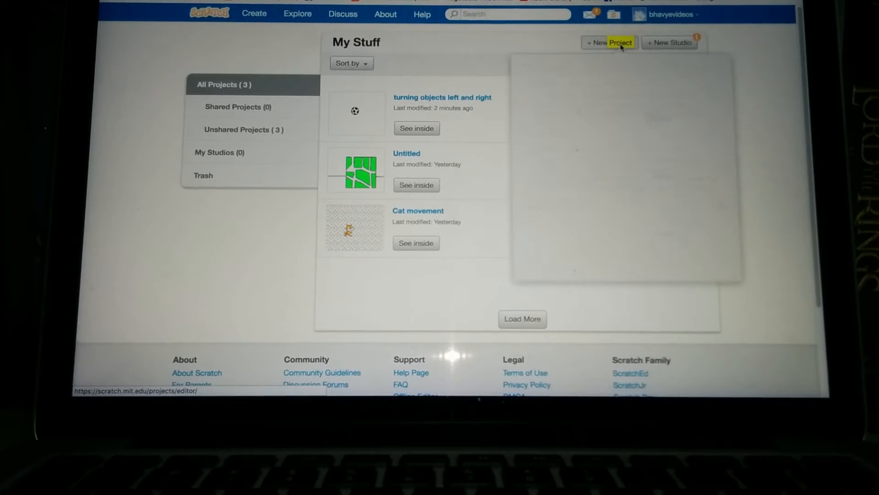
Step: Create the new Untitled-2 project and delete the default cat sprite
left_click(608, 42)
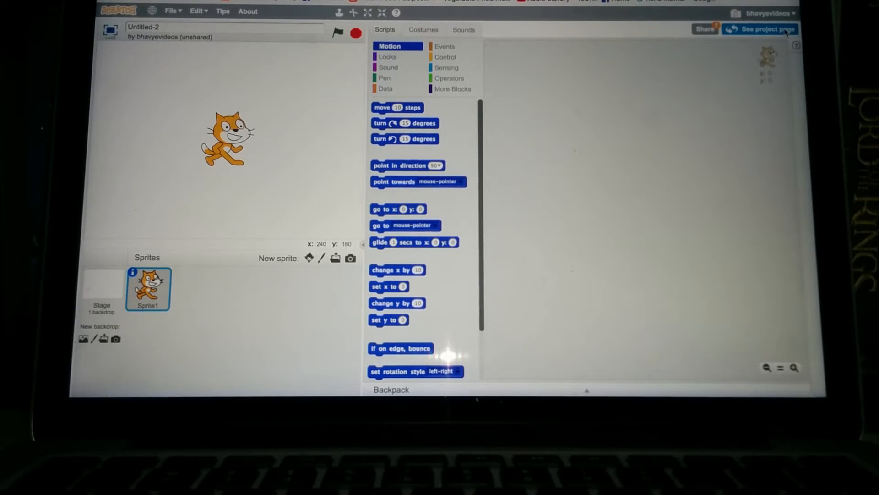
right_click(227, 140)
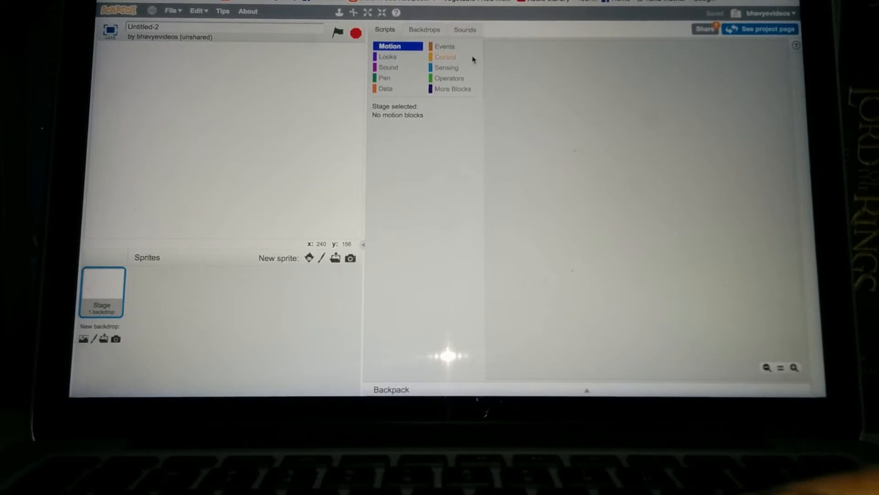
mouse_move(309, 257)
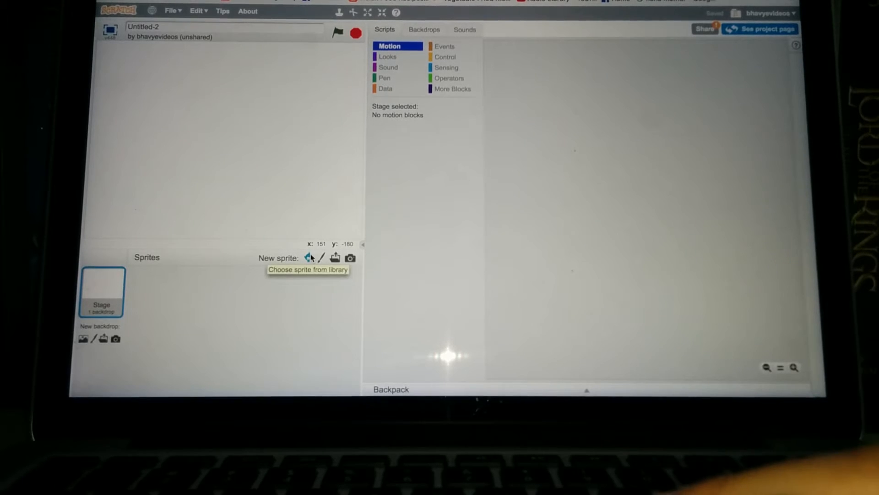
Step: Add the Ball sprite from the library and move it toward the top of the stage
left_click(309, 257)
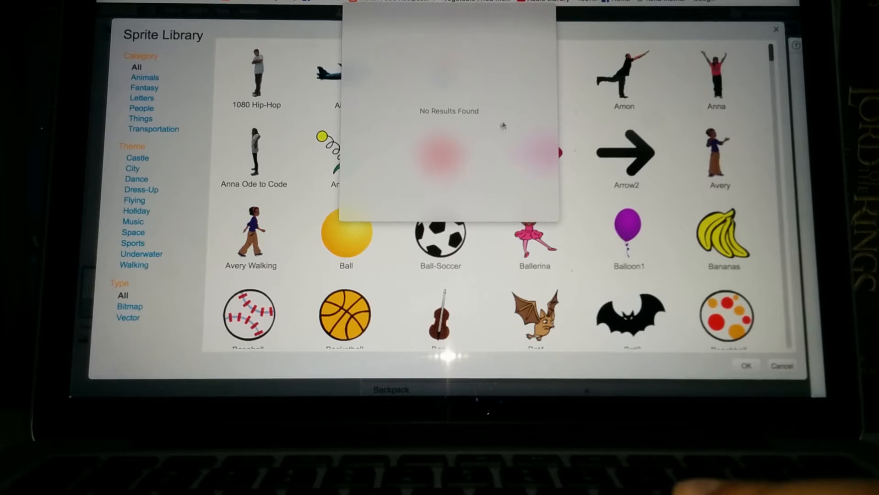
left_click(745, 365)
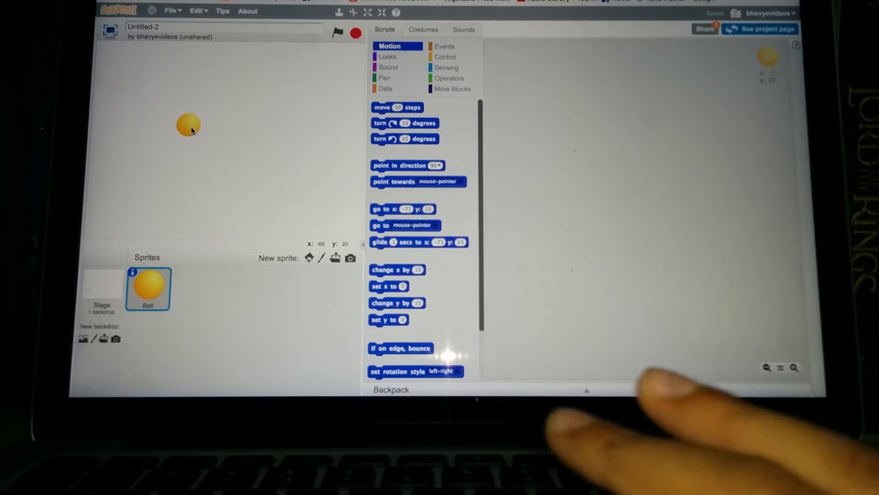
left_click_drag(188, 123, 234, 115)
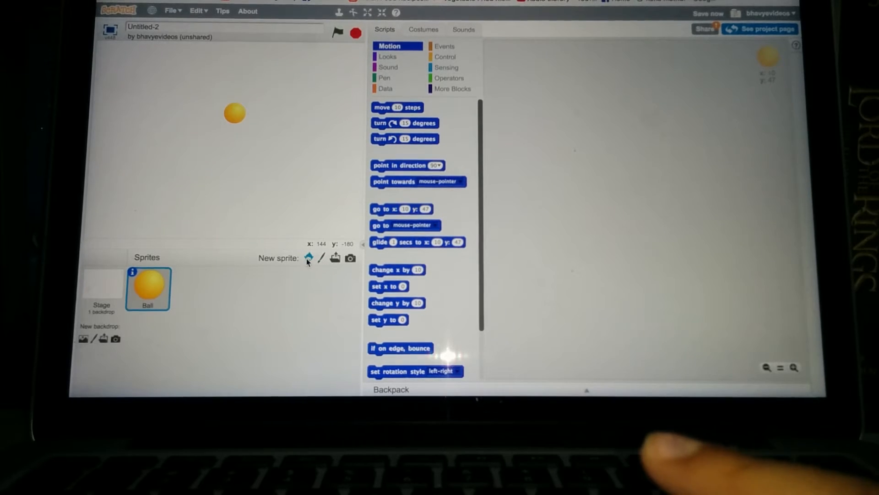
Step: Add the Paddle sprite from the library and place it lower on the stage
left_click(307, 258)
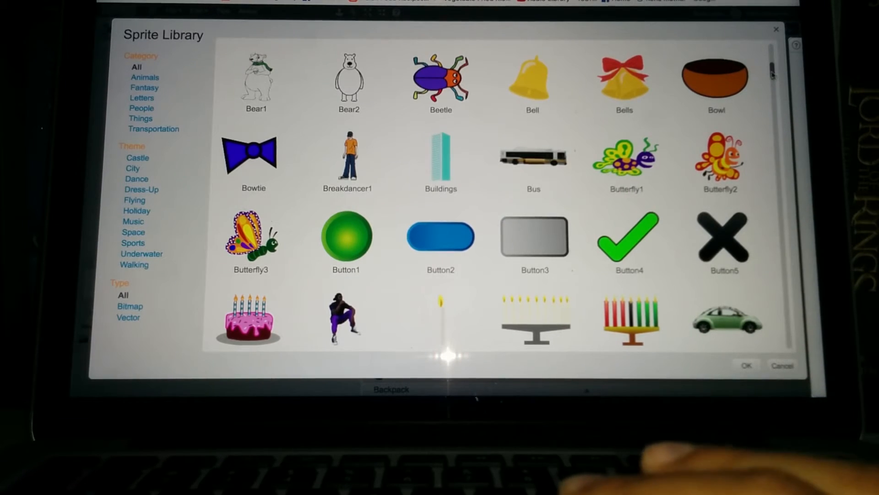
scroll("down", 3)
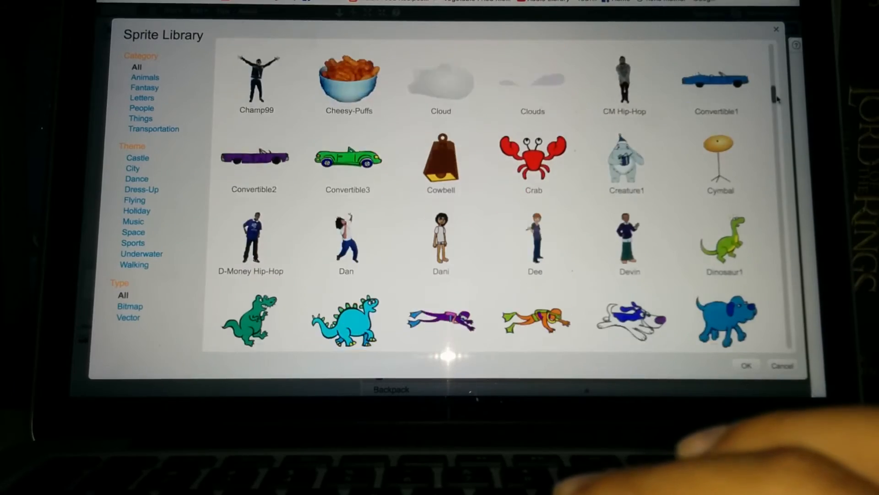
scroll("down", 3)
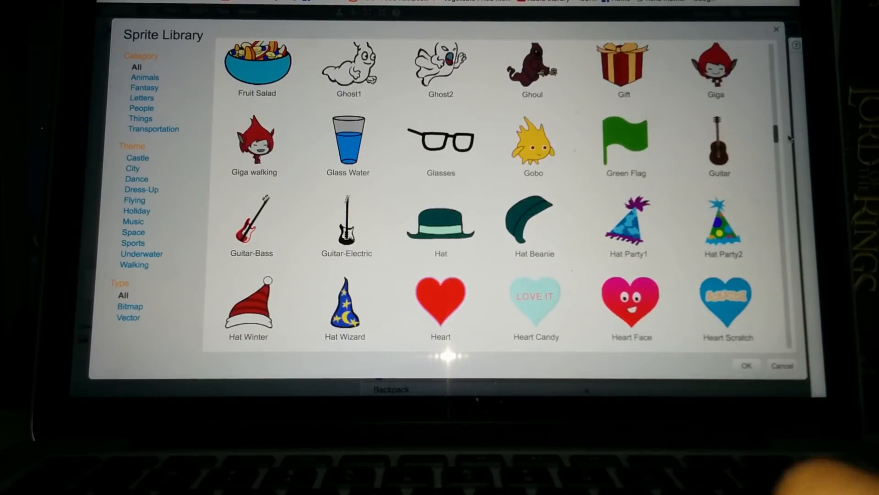
scroll("down", 3)
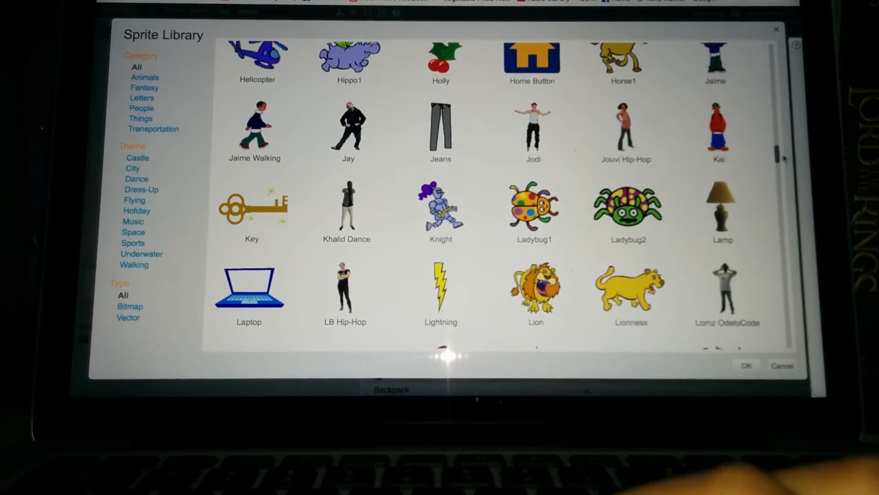
scroll("down", 3)
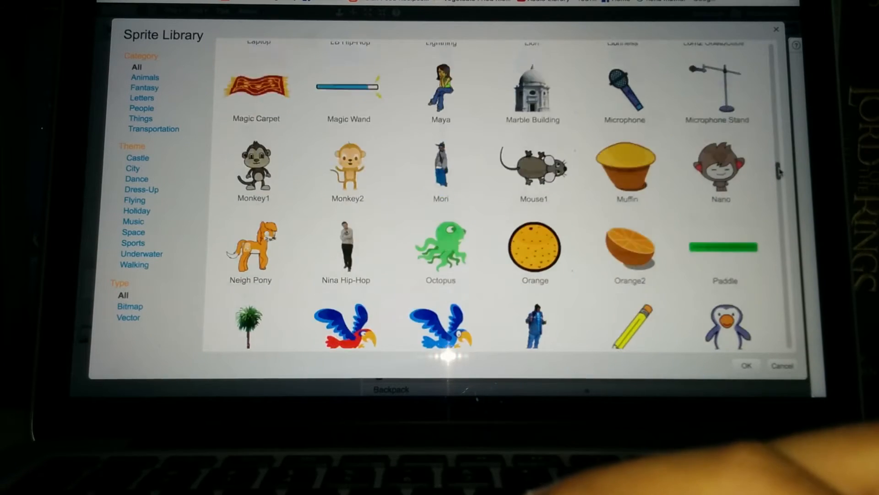
scroll("down", 3)
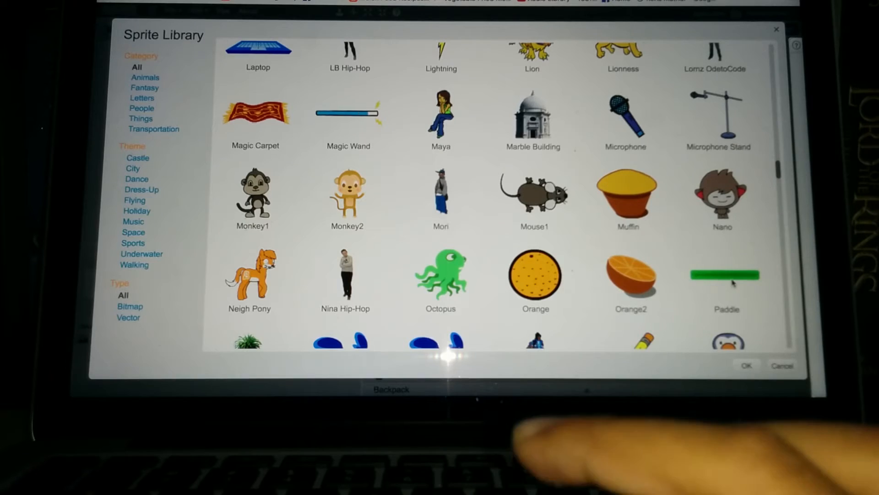
left_click(746, 366)
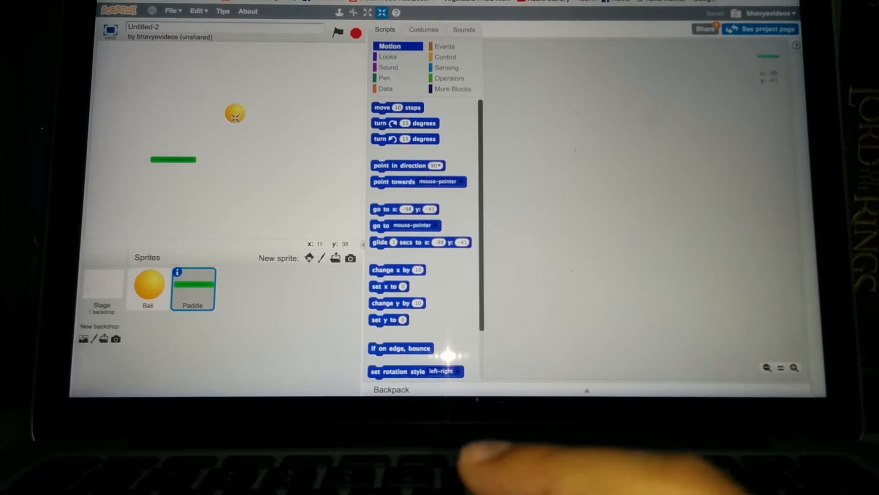
left_click_drag(173, 159, 215, 207)
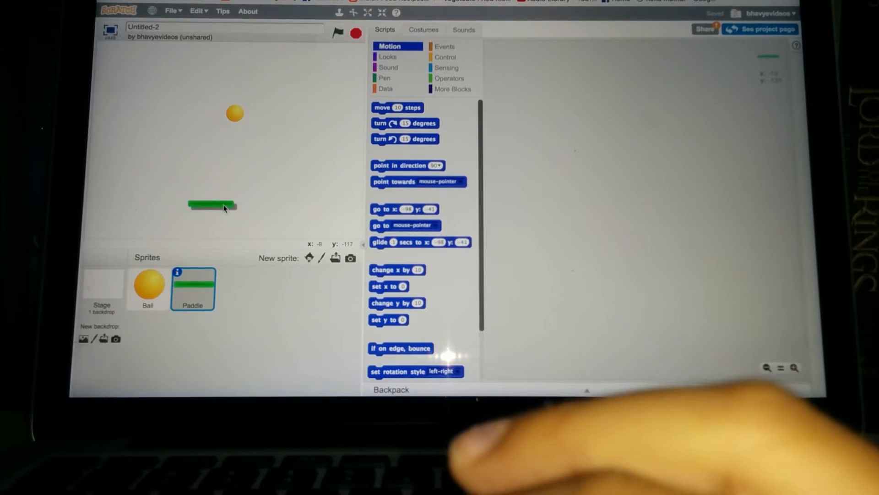
left_click_drag(216, 205, 220, 196)
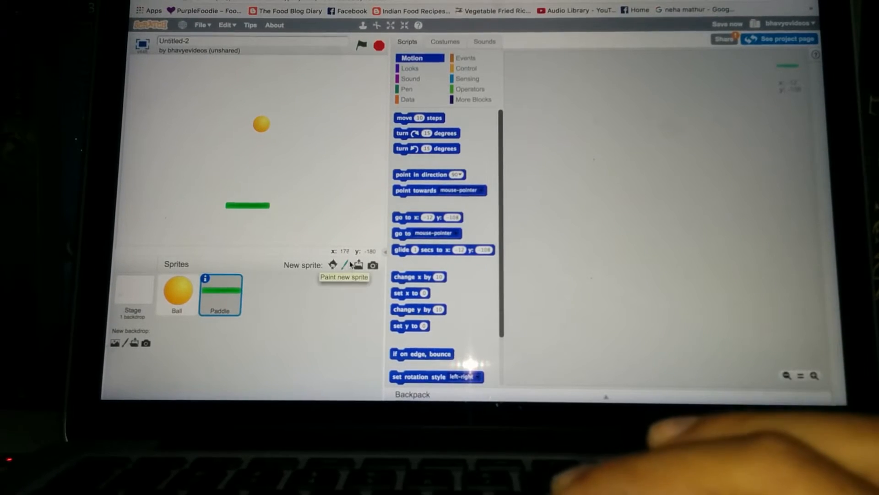
Step: Paint a new sprite with a filled red rectangle stretched into a wide bar, then select it
left_click(345, 265)
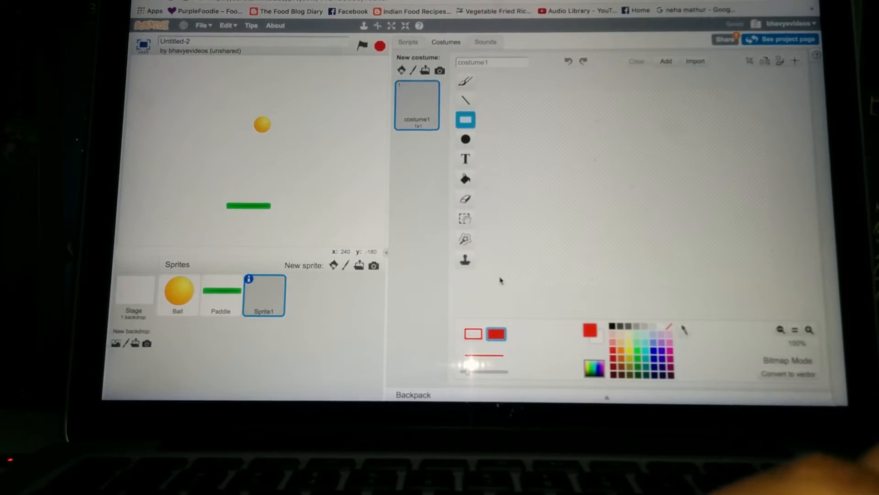
left_click_drag(497, 280, 571, 288)
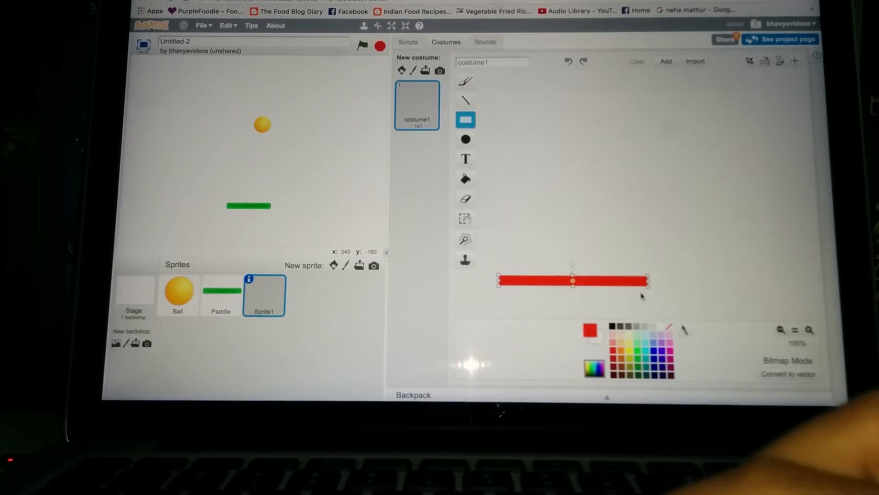
left_click_drag(648, 281, 723, 286)
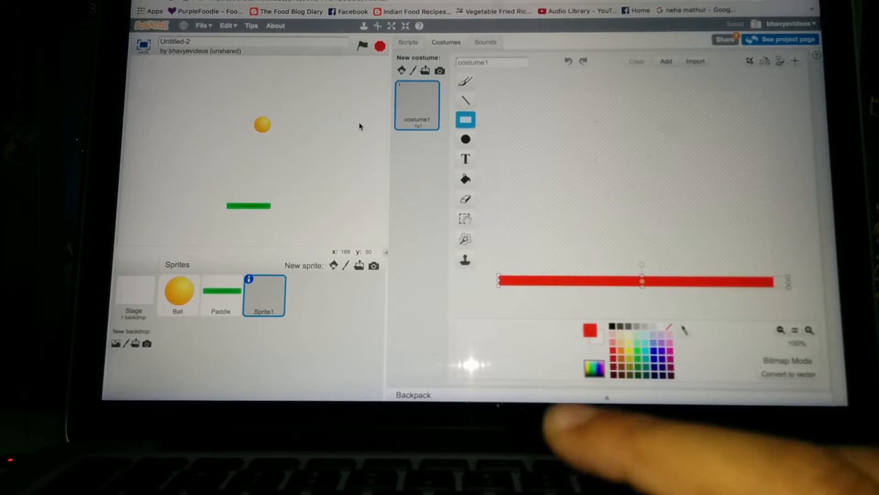
left_click(408, 42)
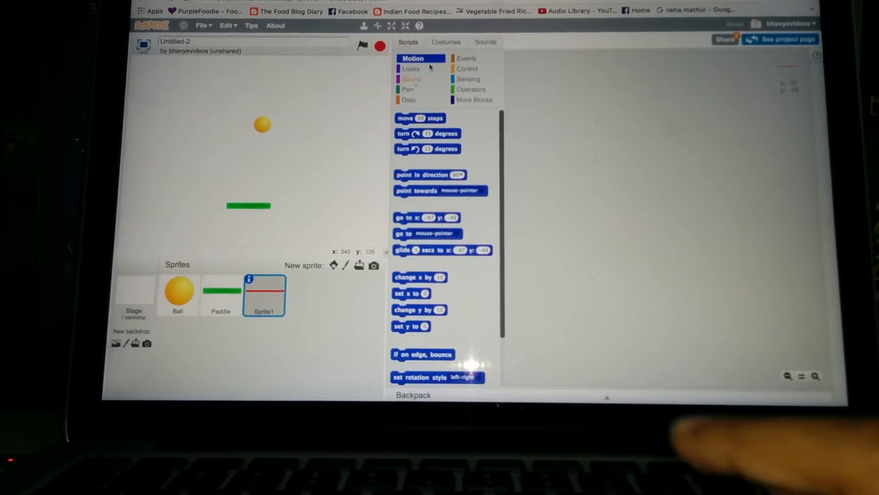
left_click(445, 41)
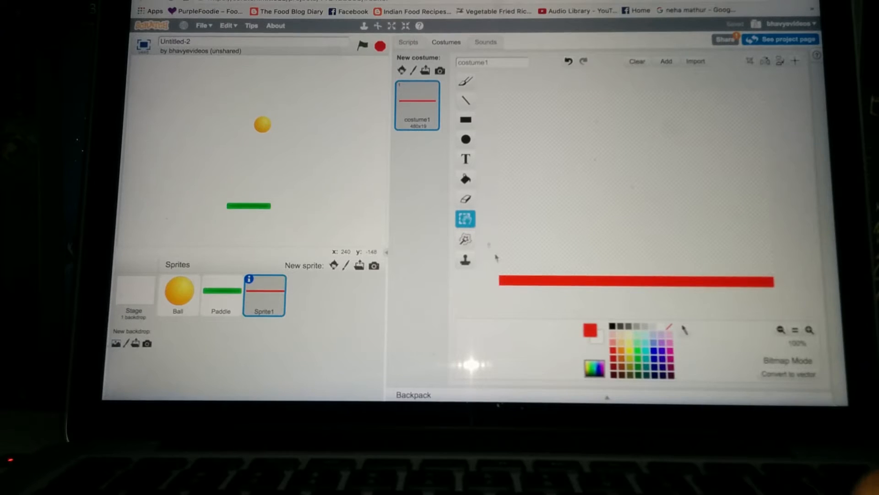
left_click_drag(497, 275, 643, 300)
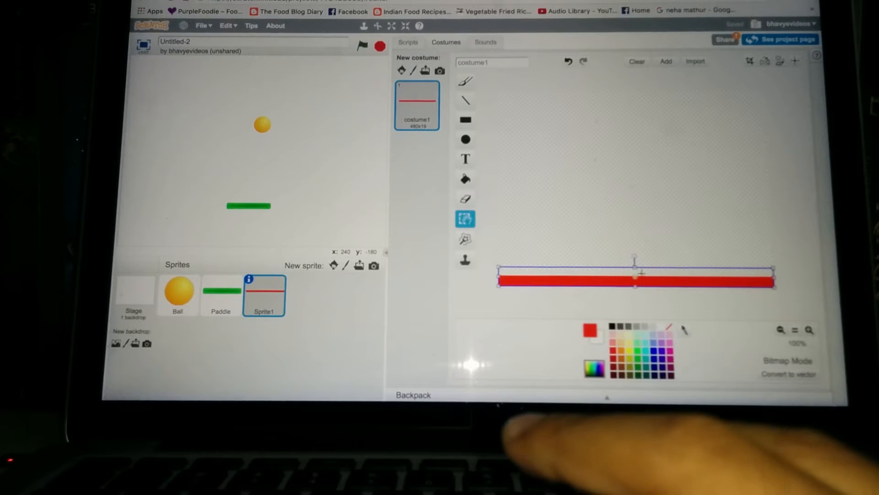
left_click_drag(634, 275, 642, 247)
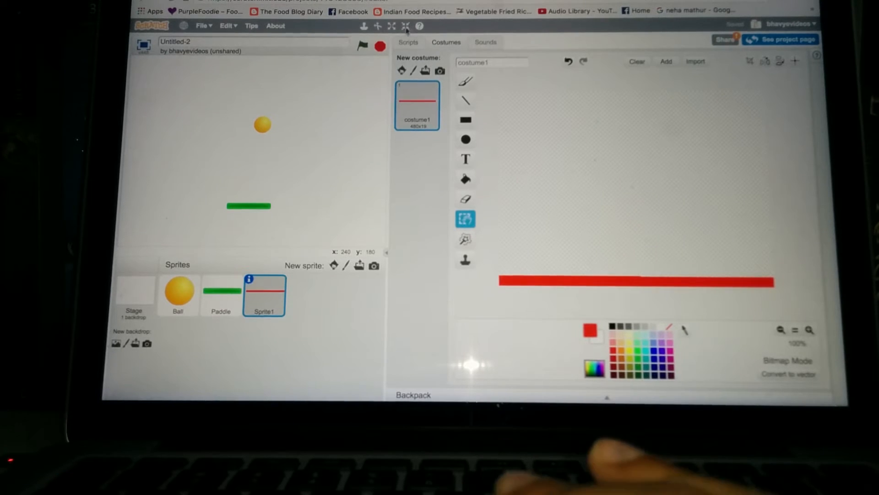
Step: Give the red bar sprite a 'when green flag clicked' script with a 'go to x: y:' block
left_click(403, 42)
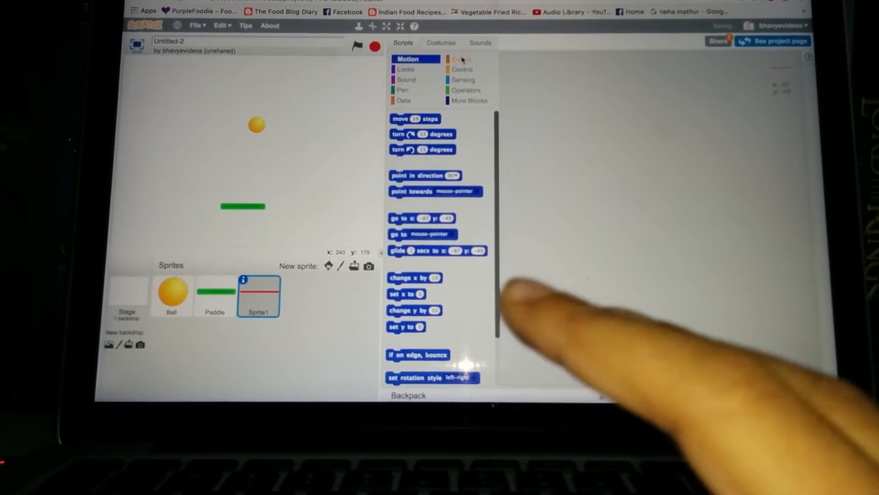
left_click(462, 59)
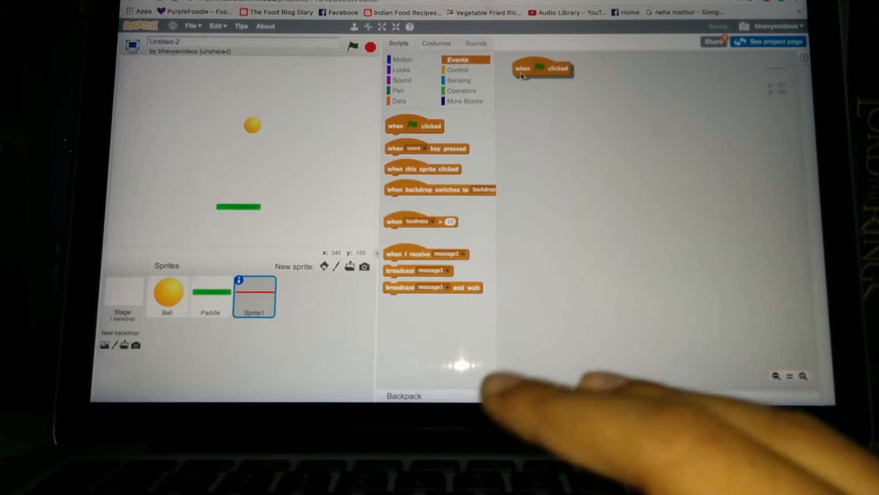
left_click(402, 60)
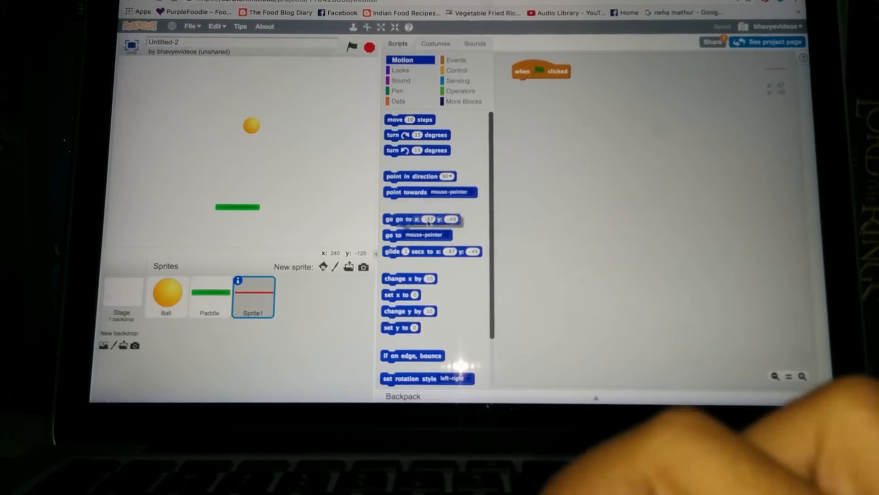
left_click_drag(420, 219, 544, 85)
type("0")
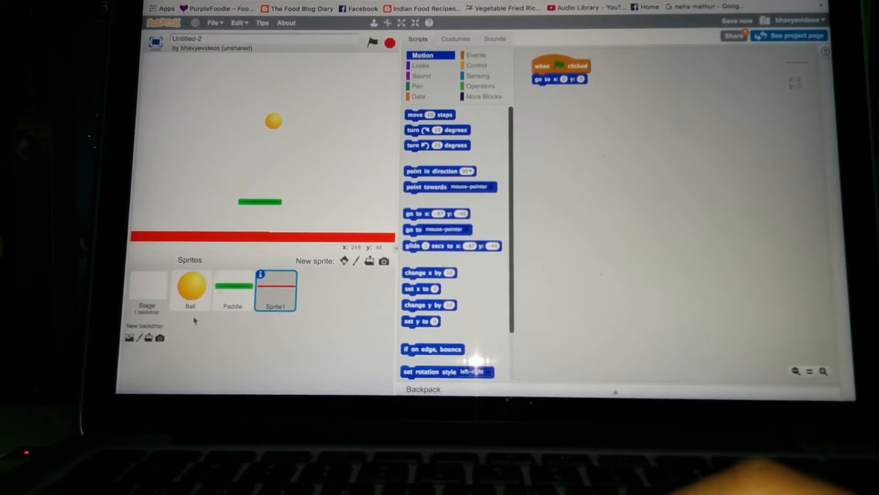
Step: Build the Paddle's green-flag script with 'set y to' and a forever loop holding 'set x to'
left_click(232, 289)
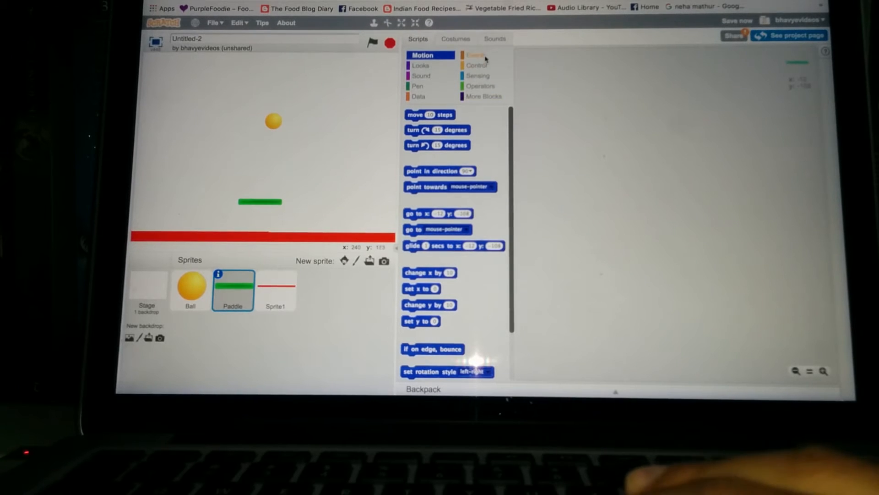
left_click(476, 54)
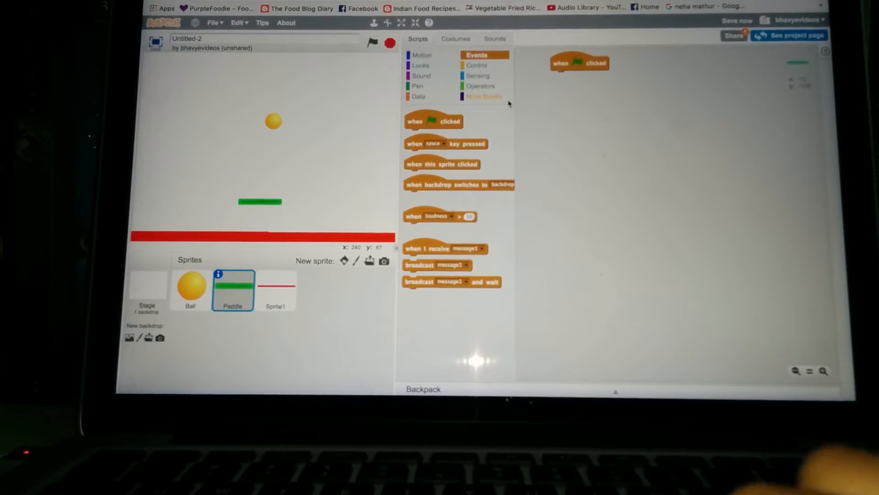
left_click(477, 65)
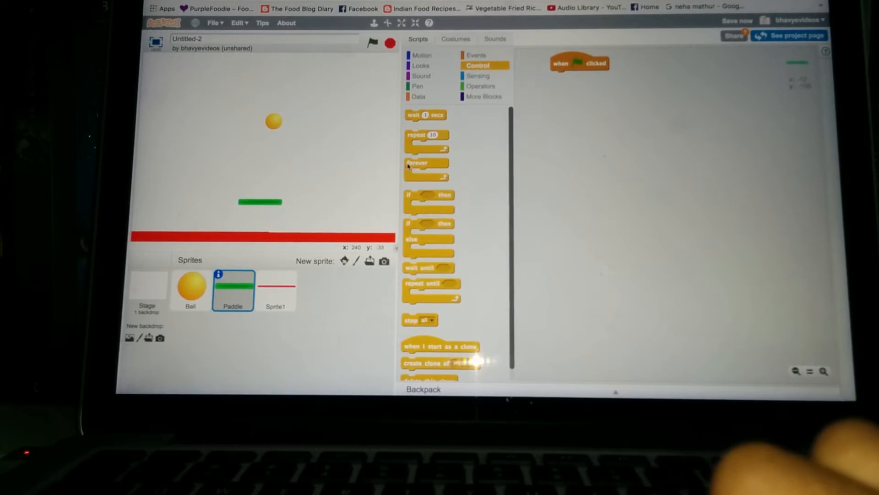
left_click_drag(426, 162, 586, 92)
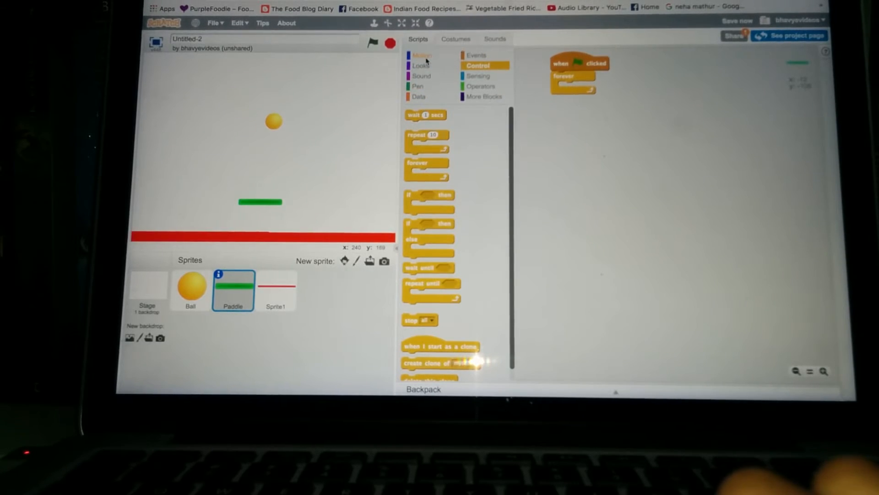
left_click(422, 55)
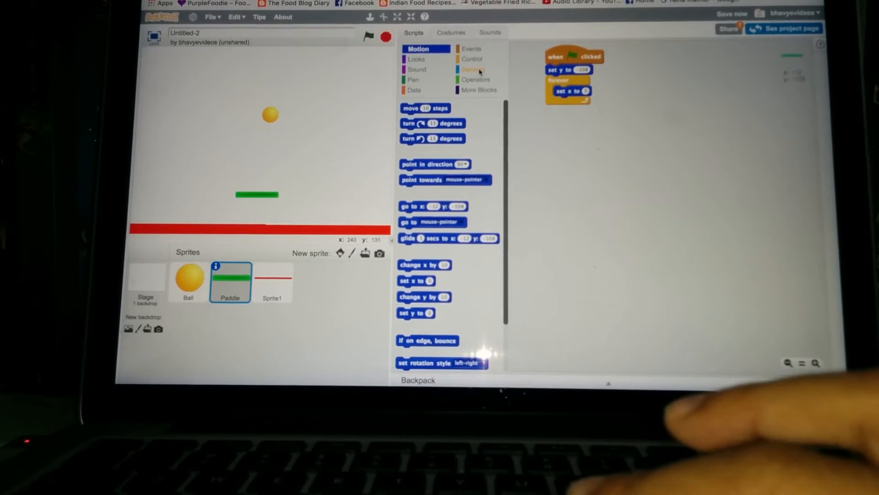
Step: Drop the Sensing 'mouse x' reporter into the paddle's 'set x to' block
left_click(475, 69)
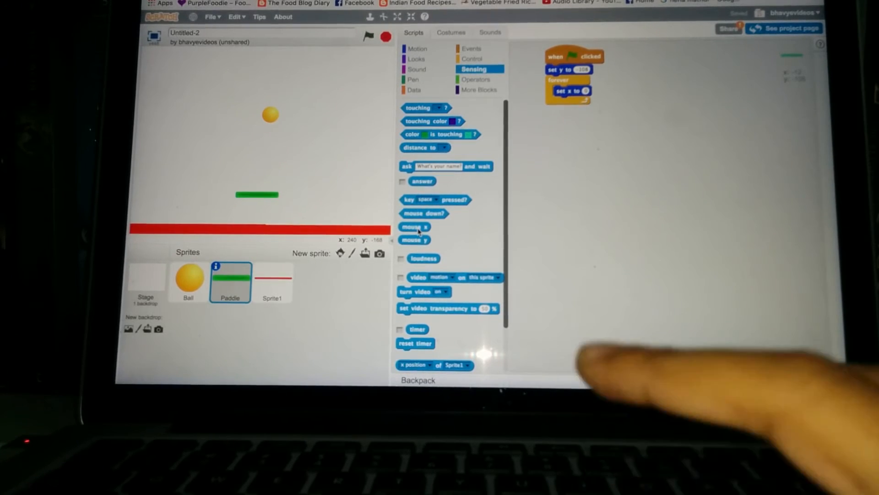
left_click_drag(414, 226, 587, 92)
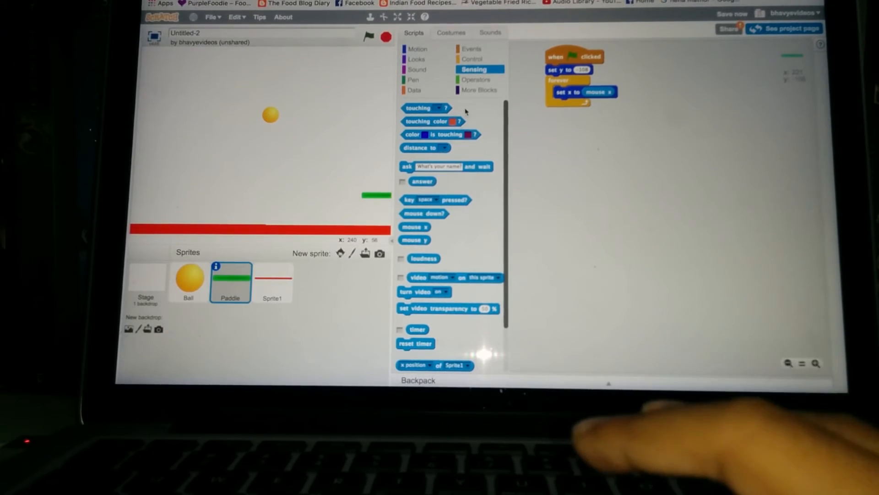
left_click(417, 49)
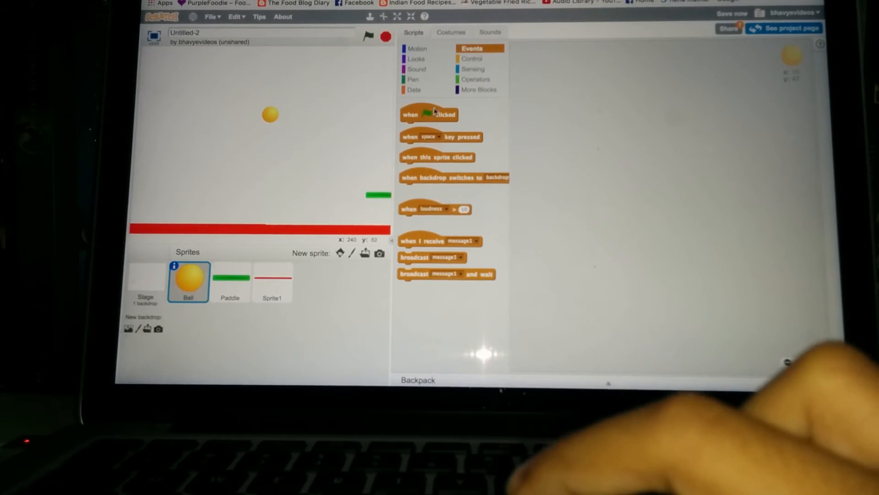
Step: Script the Ball with 'when green flag clicked', 'go to x: y:' and 'point in direction'
left_click_drag(429, 115, 573, 44)
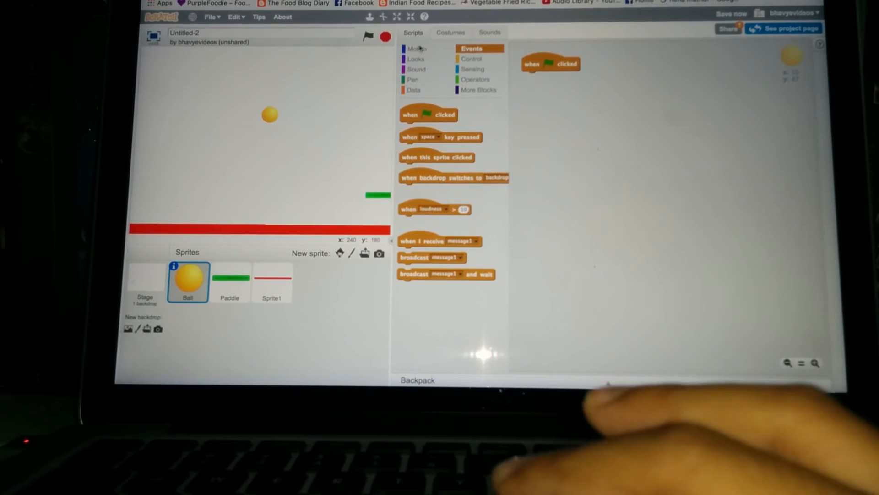
left_click(416, 49)
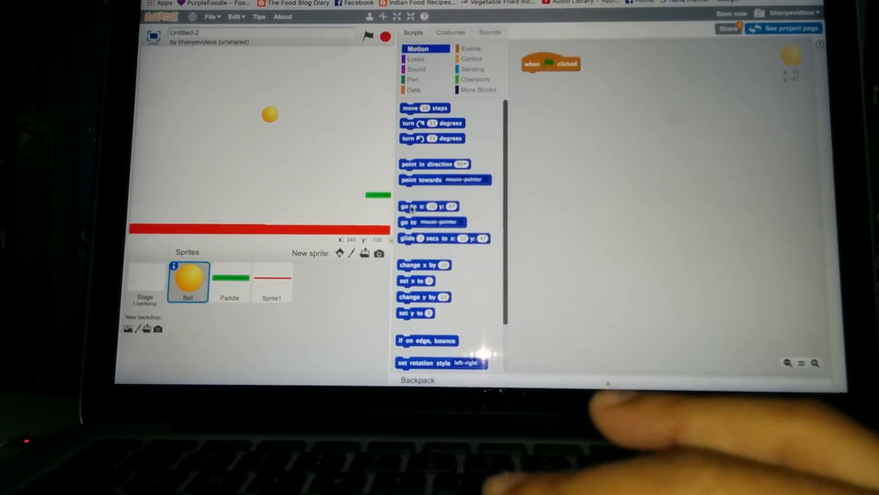
left_click_drag(426, 206, 544, 80)
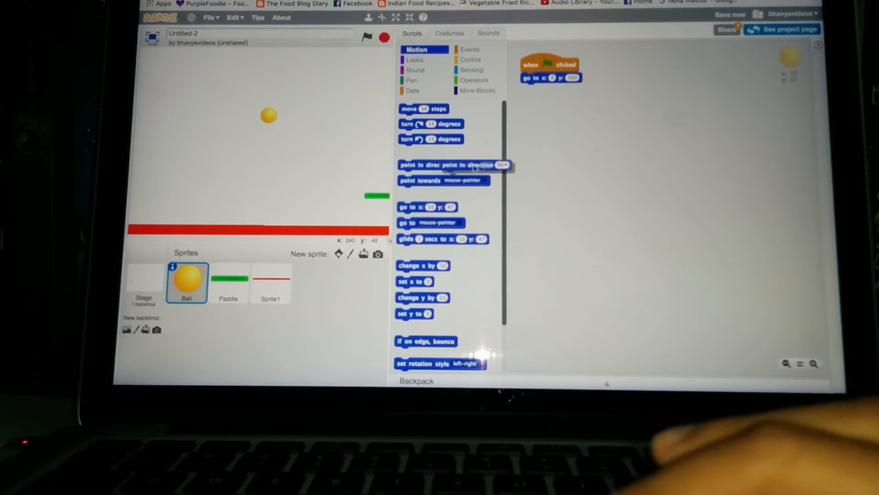
left_click_drag(454, 164, 555, 89)
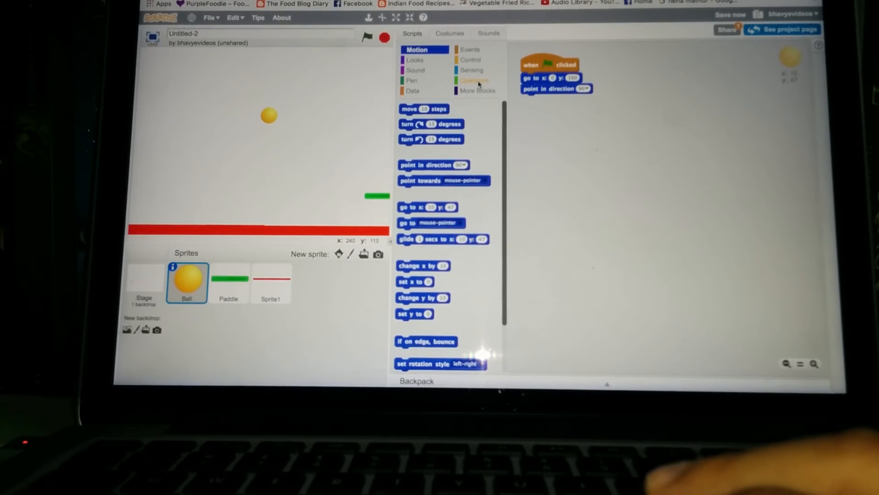
Step: Put a 'pick random' operator into the ball's 'point in direction' block
left_click(475, 80)
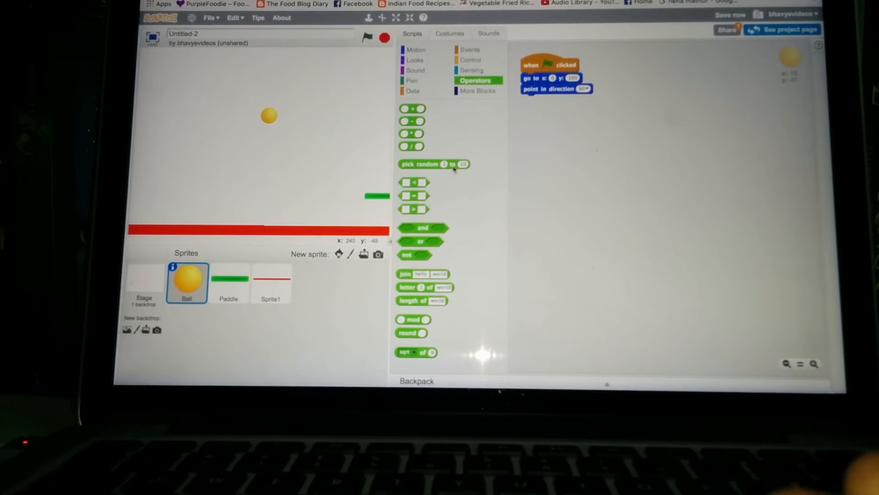
left_click_drag(433, 164, 603, 134)
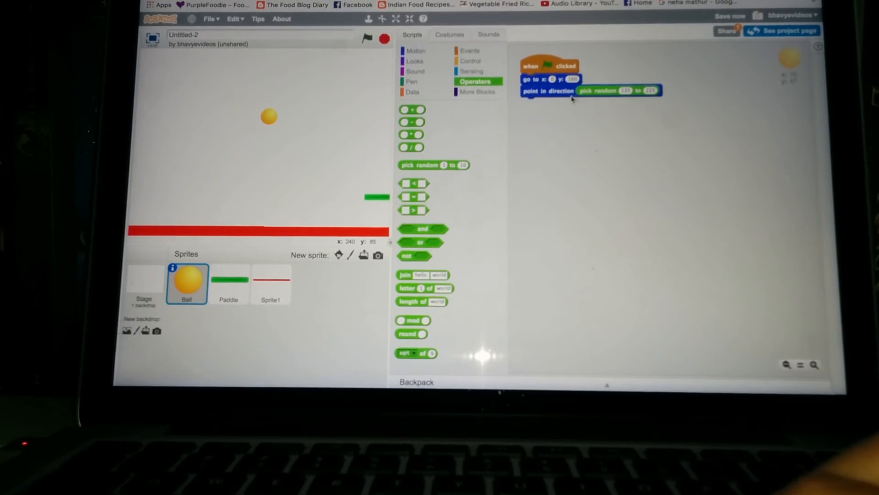
left_click(472, 71)
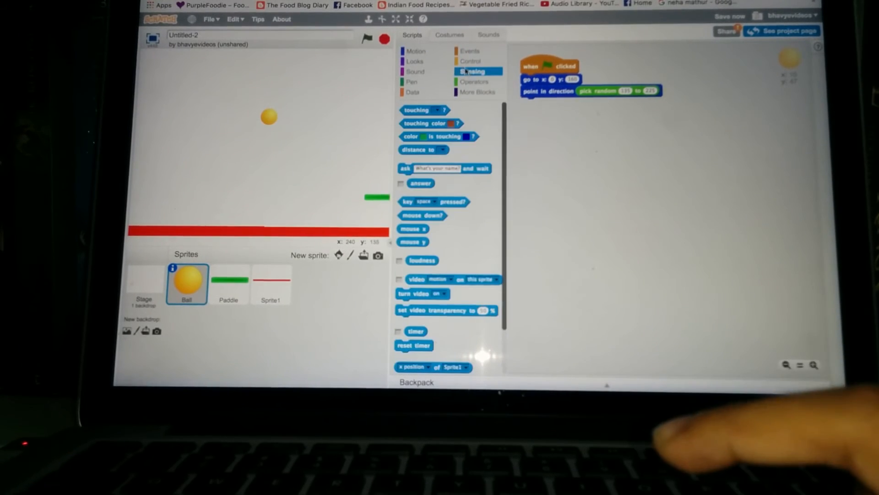
left_click(472, 60)
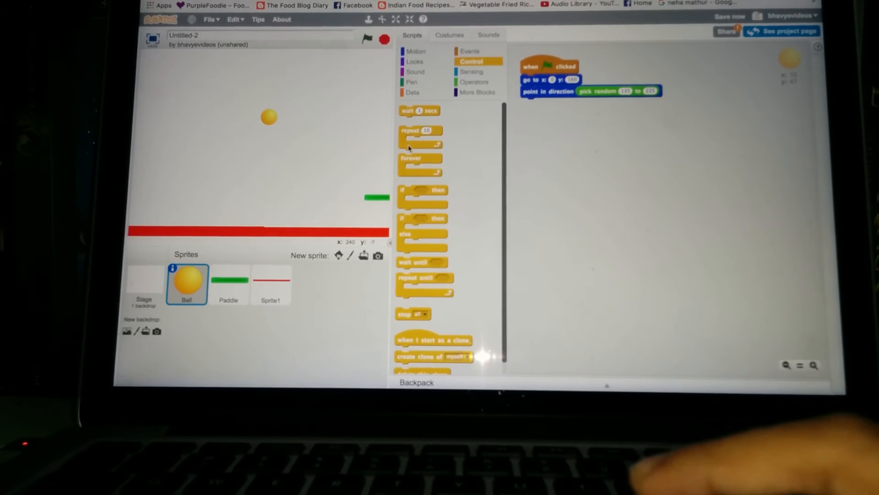
Step: Add a forever loop containing 'move 10 steps' to the end of the Ball script
left_click_drag(420, 158, 545, 153)
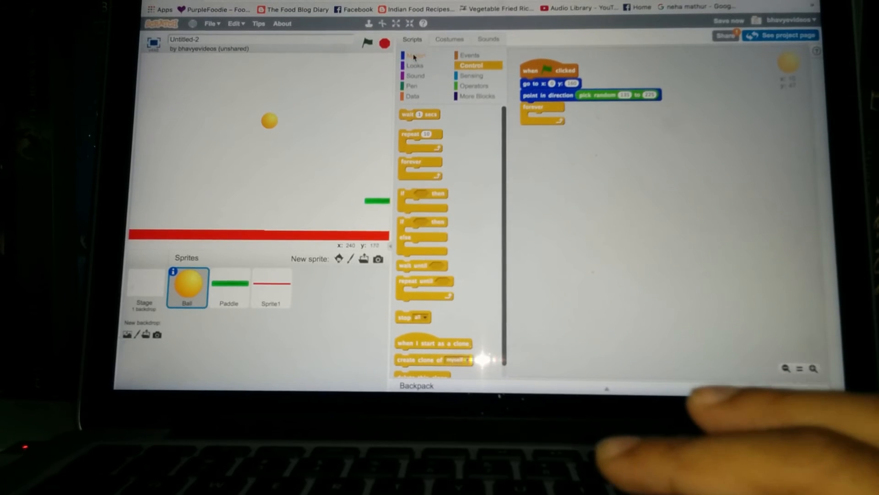
left_click(416, 55)
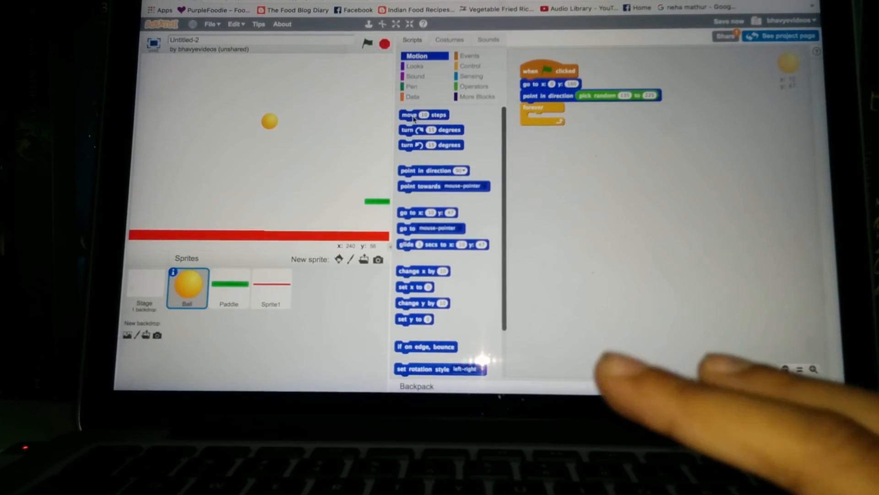
left_click_drag(423, 115, 553, 117)
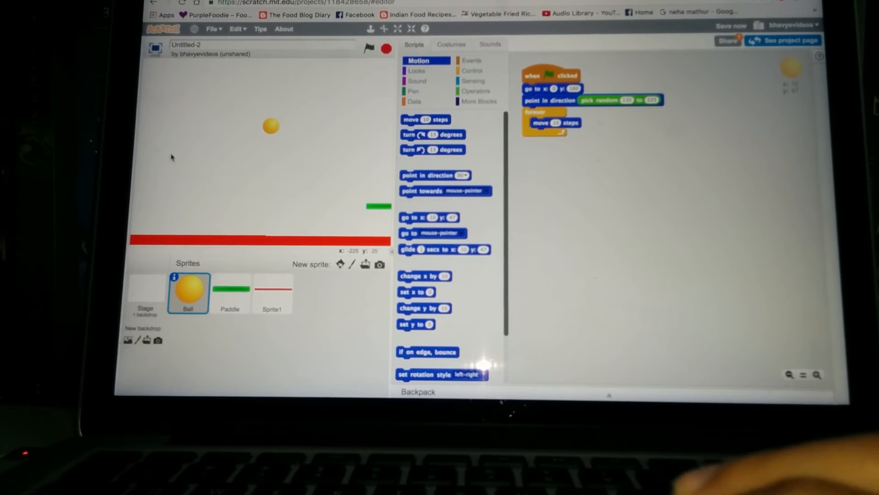
mouse_move(249, 170)
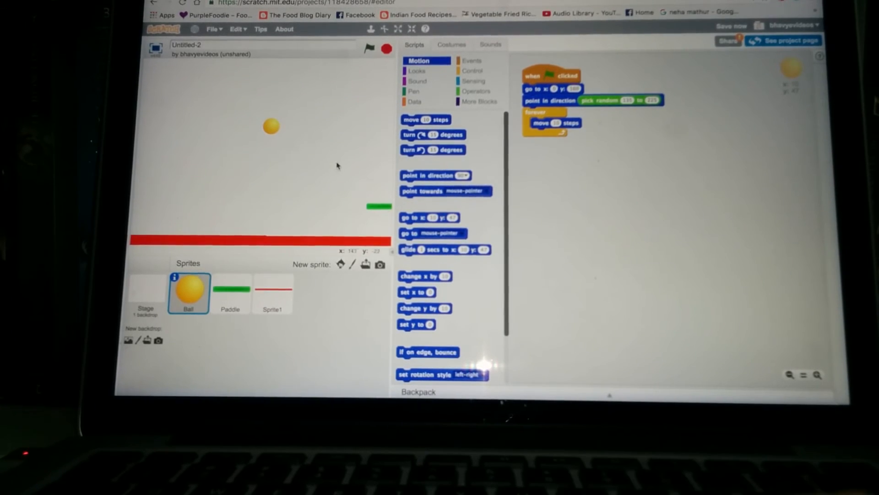
mouse_move(290, 127)
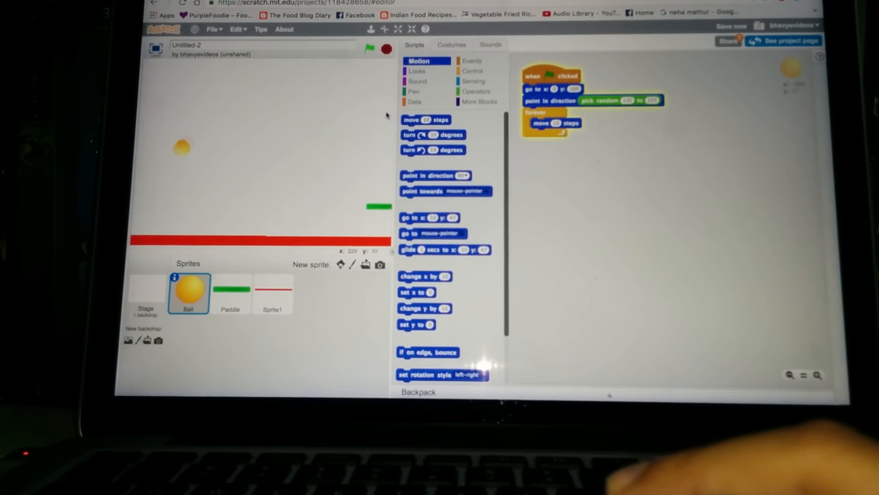
Step: Stop the game and add an 'if on edge, bounce' block inside the forever loop
left_click(369, 48)
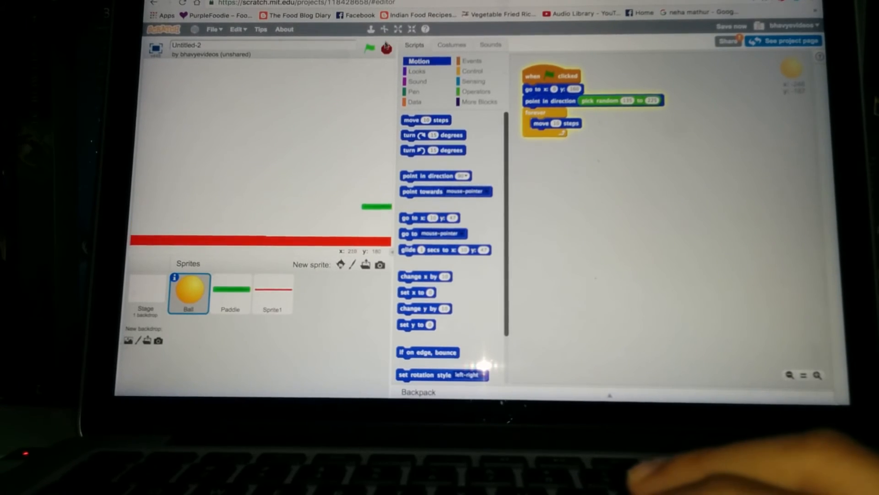
left_click(369, 48)
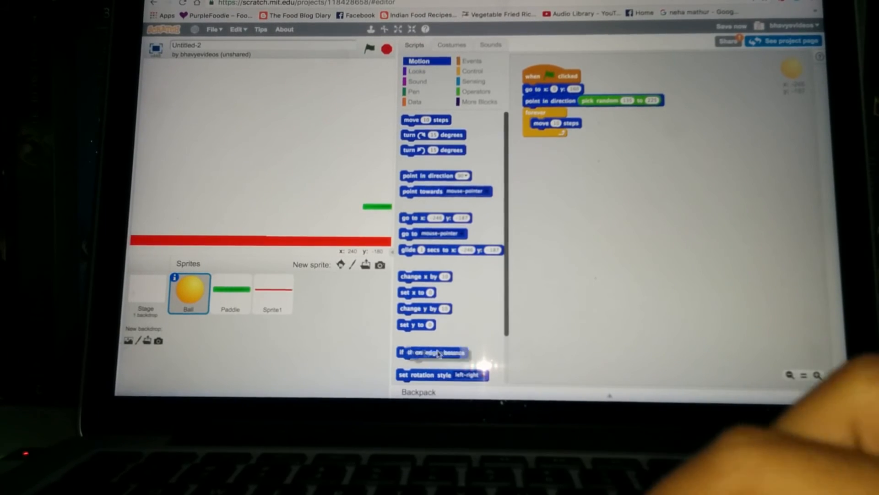
left_click_drag(432, 352, 559, 133)
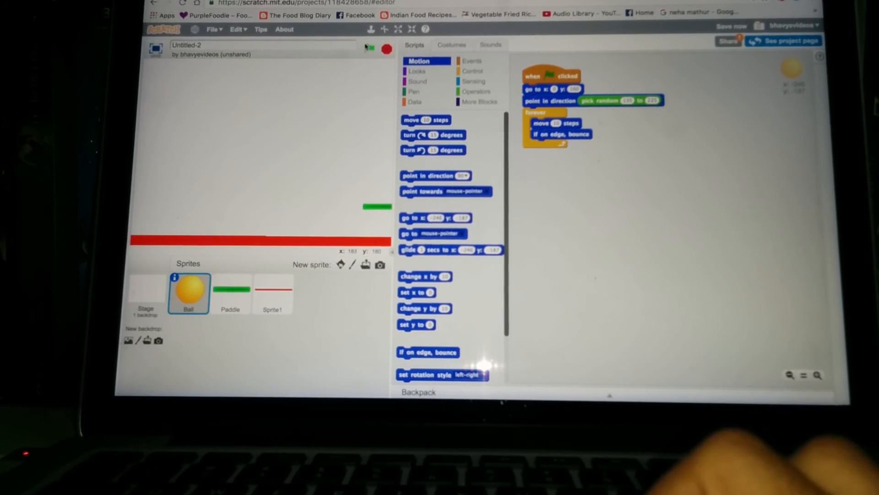
Step: Start and stop the game several times to watch the ball bounce off the edges
left_click(369, 49)
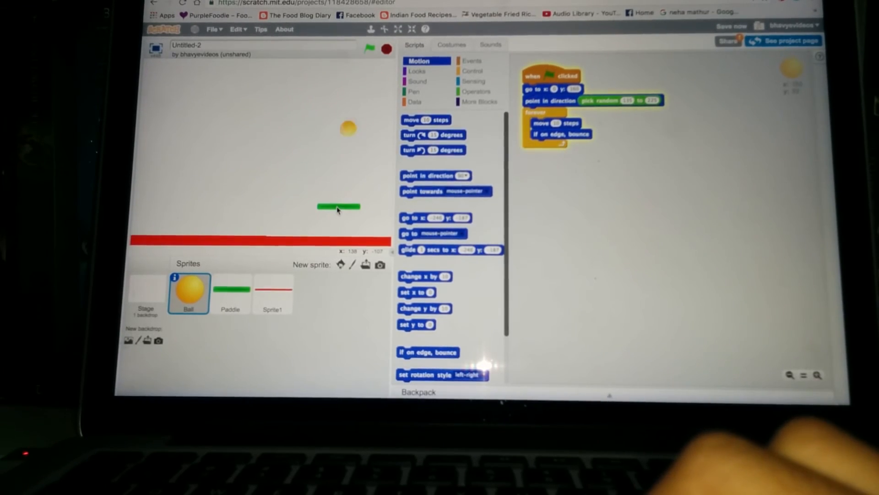
left_click(370, 50)
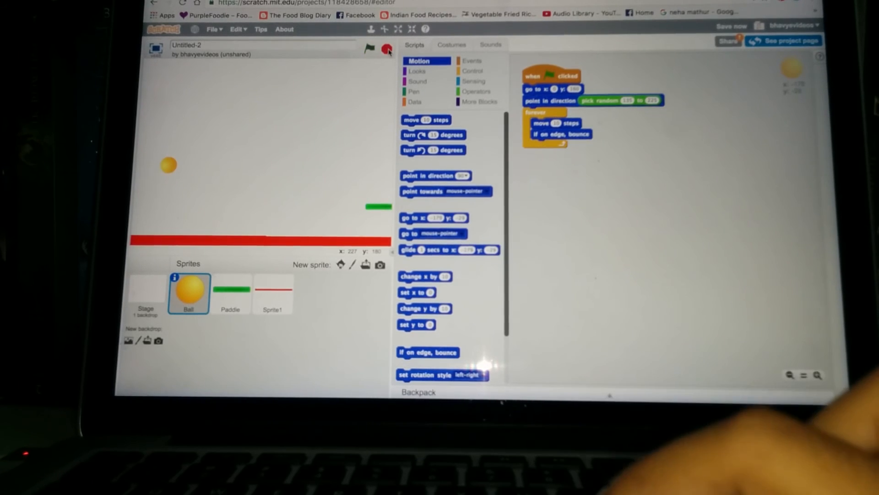
left_click(369, 50)
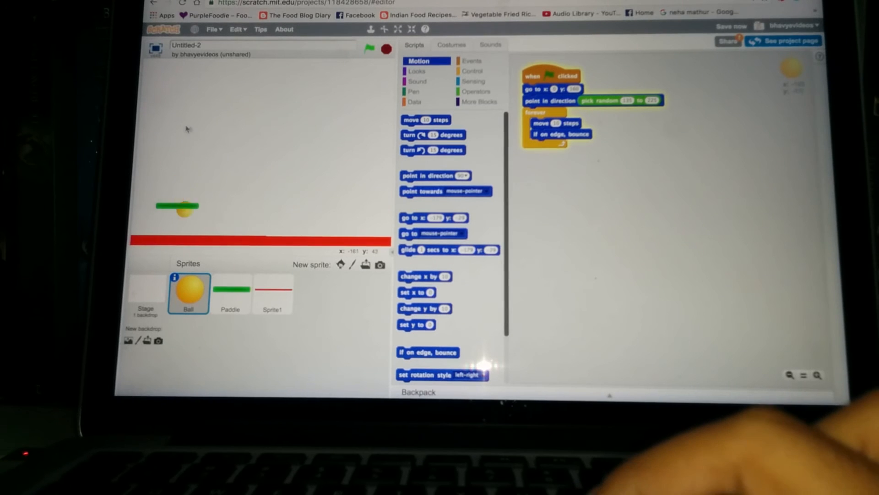
left_click(369, 49)
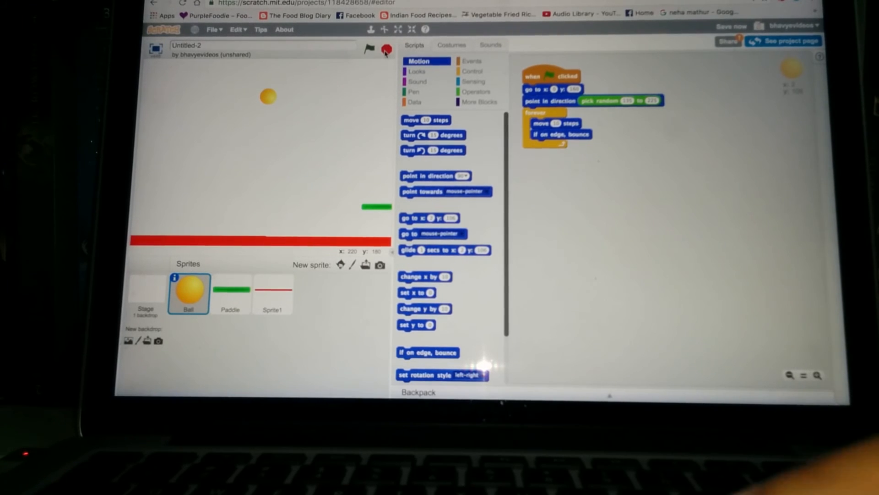
Step: Stop the game and put a Sensing 'touching Paddle?' condition into the loop's if block
left_click(475, 70)
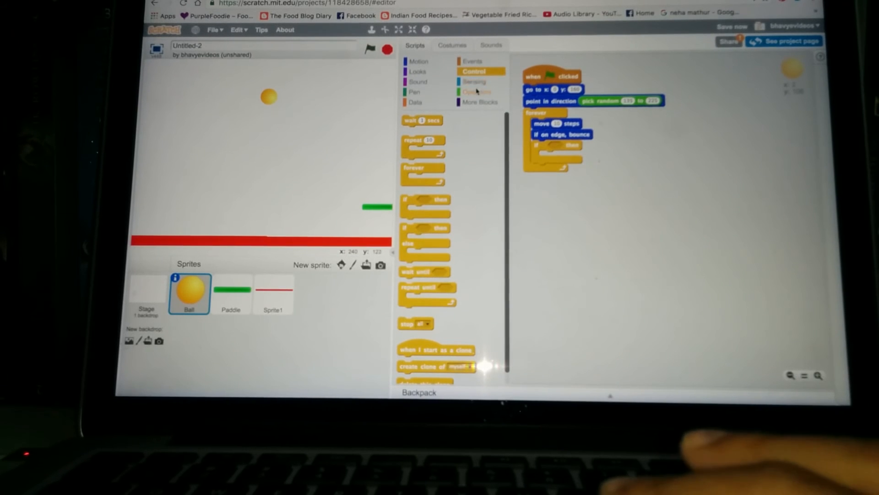
left_click(475, 81)
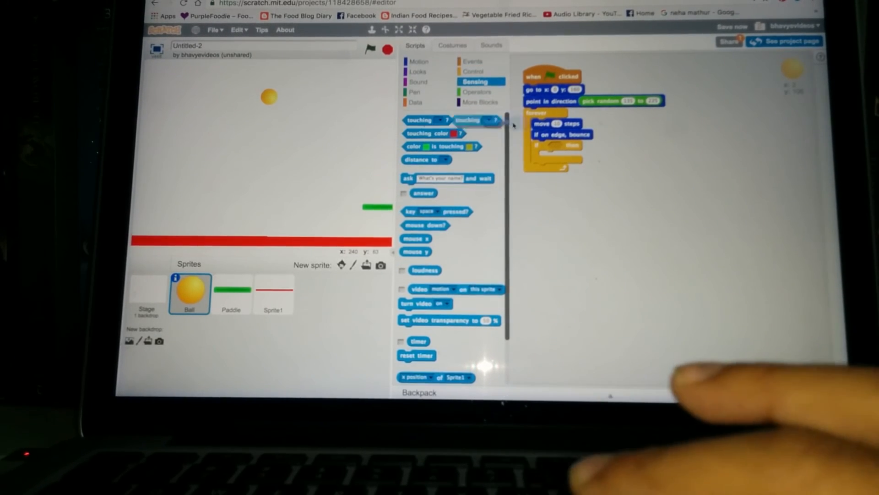
left_click_drag(465, 120, 574, 147)
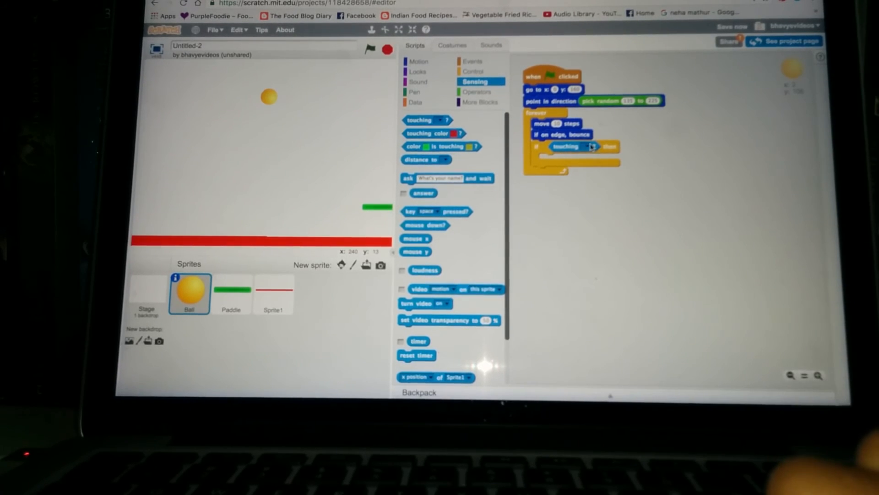
left_click(599, 146)
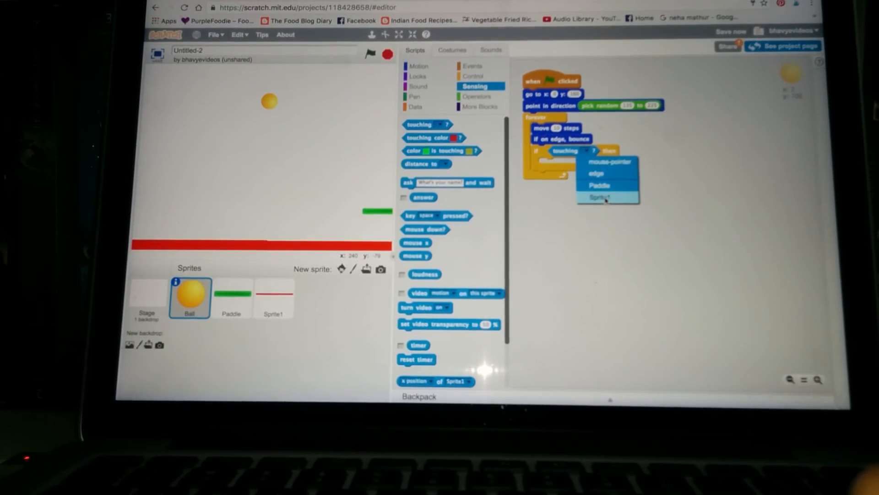
left_click(599, 185)
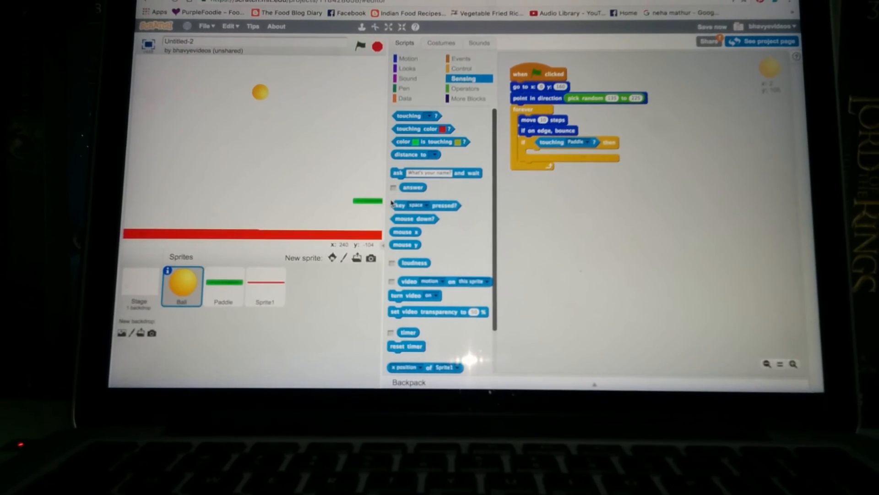
left_click(402, 60)
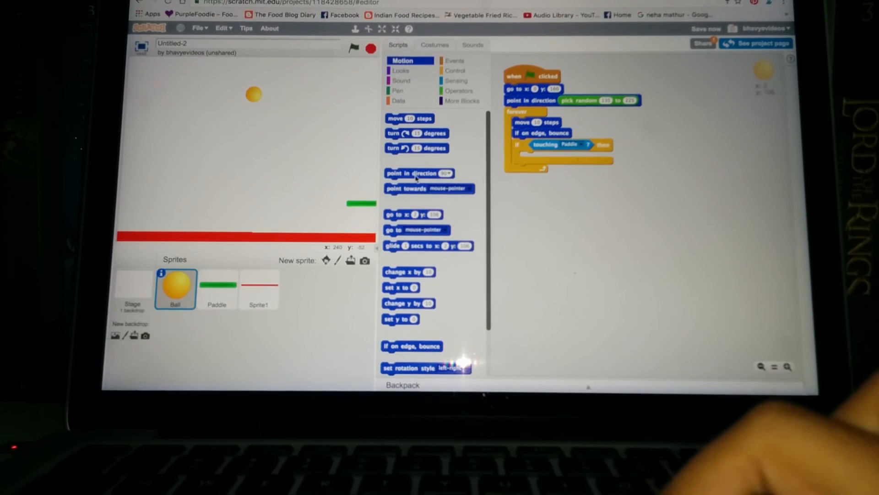
Step: Make the ball point in a random direction inside the Paddle check, then test-run
left_click_drag(420, 172, 555, 157)
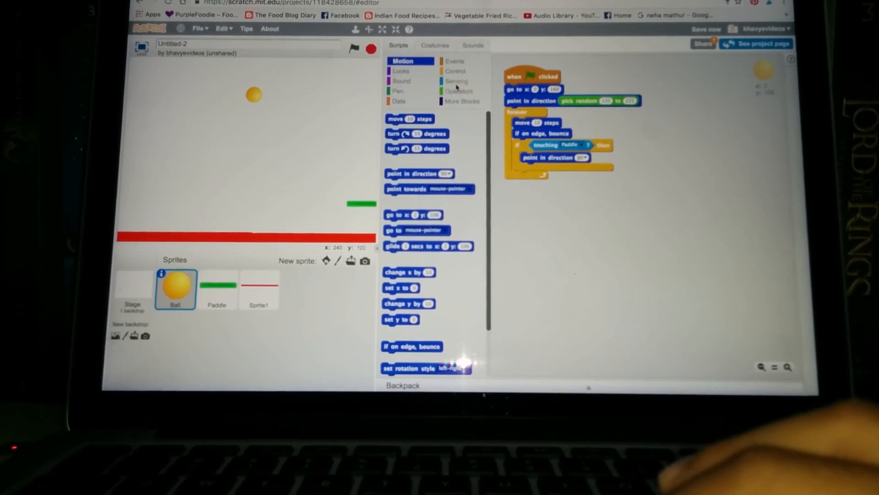
left_click(459, 90)
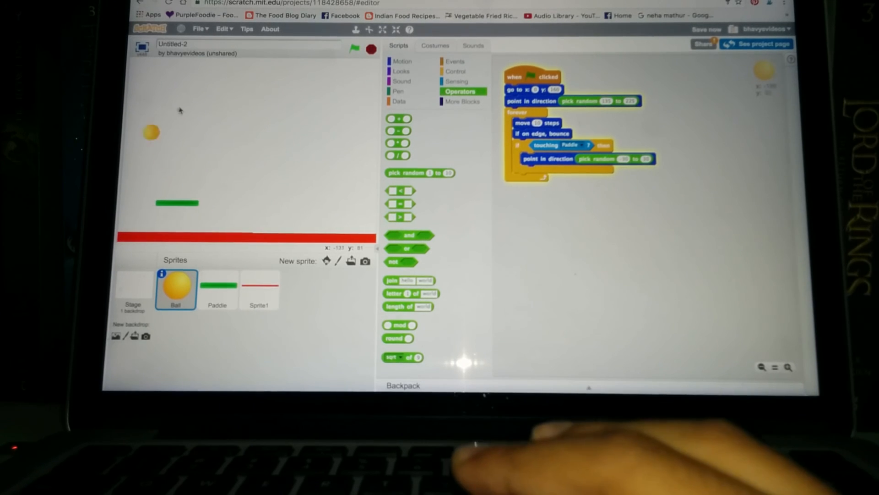
left_click(354, 50)
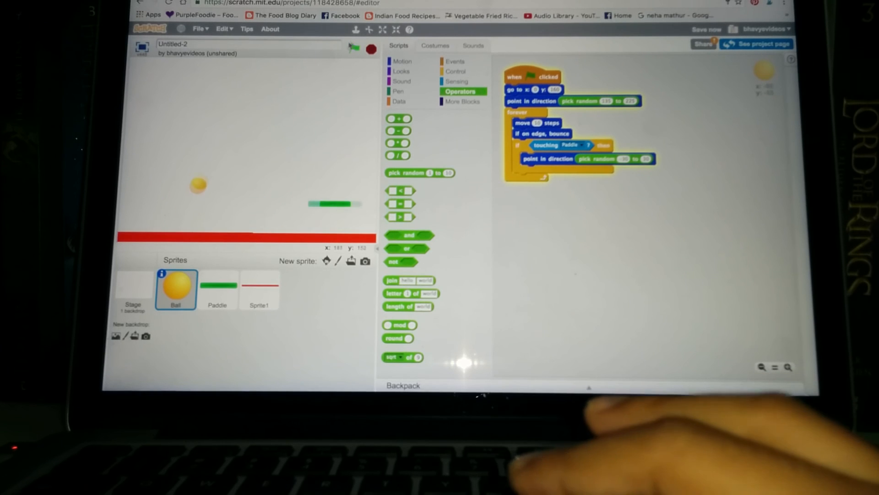
left_click(353, 49)
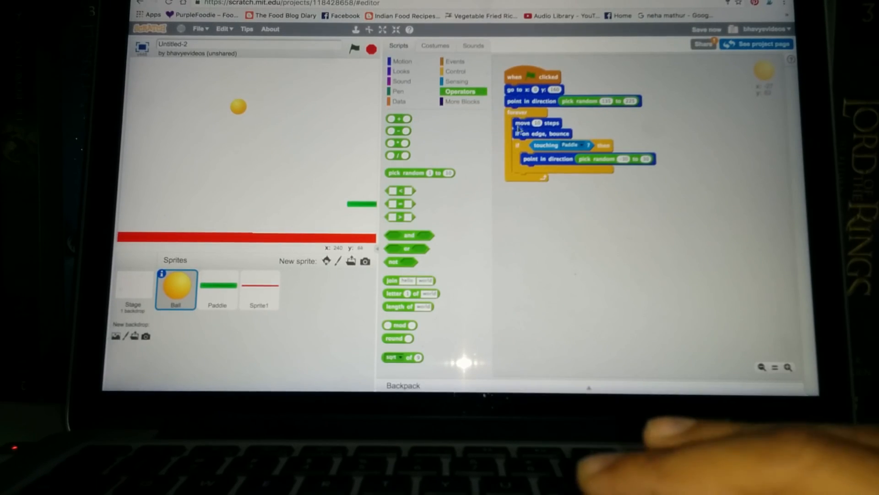
Step: Duplicate the Paddle check below itself, set it to Sprite1, and put 'stop all' inside
right_click(516, 145)
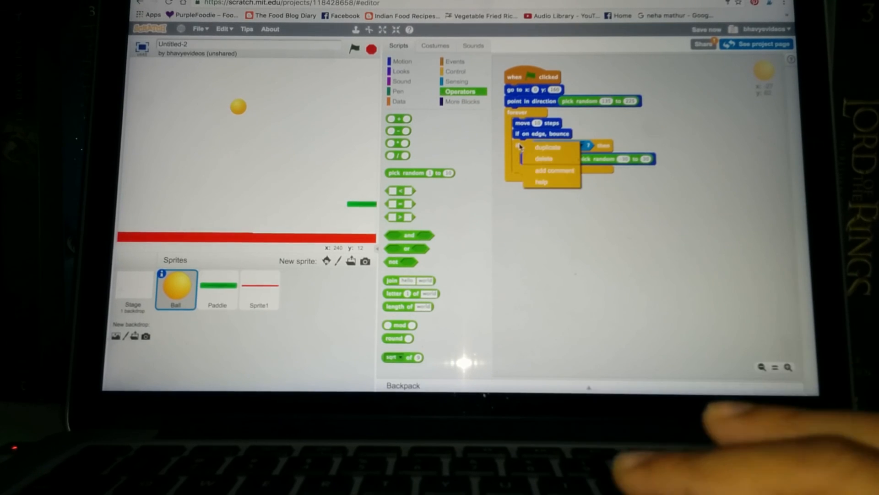
left_click(547, 147)
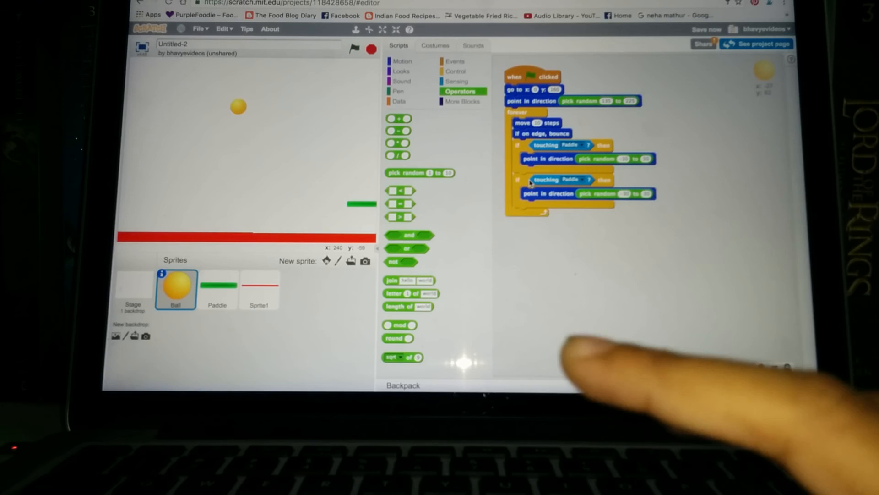
left_click(572, 179)
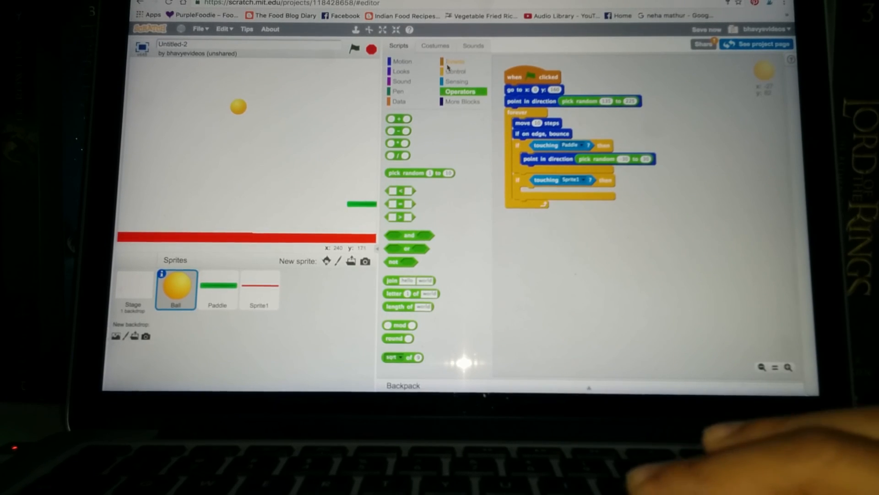
left_click(456, 72)
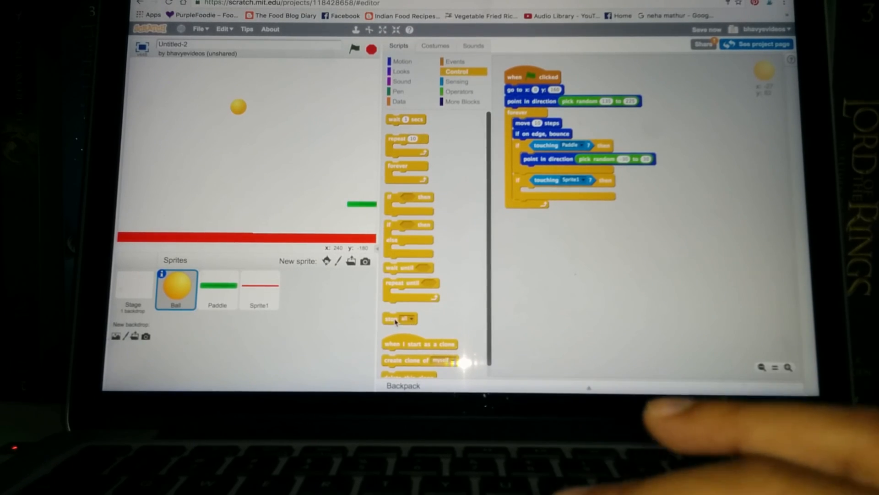
left_click_drag(399, 318, 538, 193)
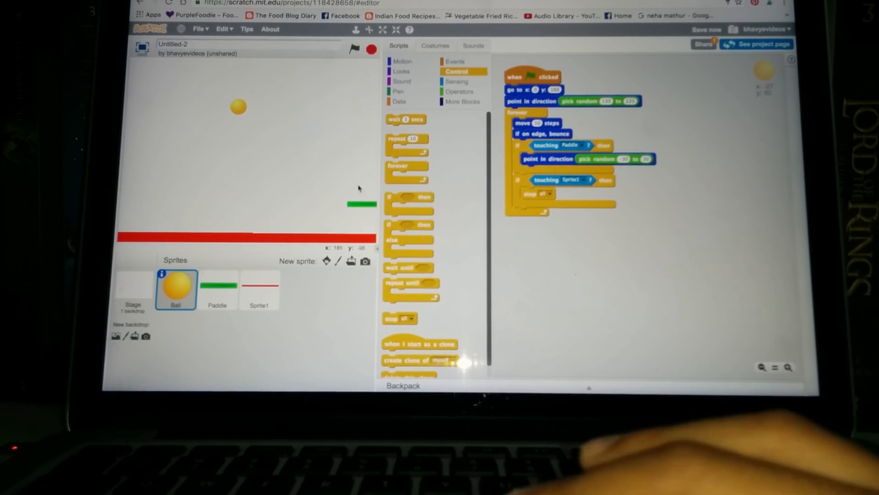
Step: Run the game several times with the green flag until the ball reaches the red bar
left_click(354, 49)
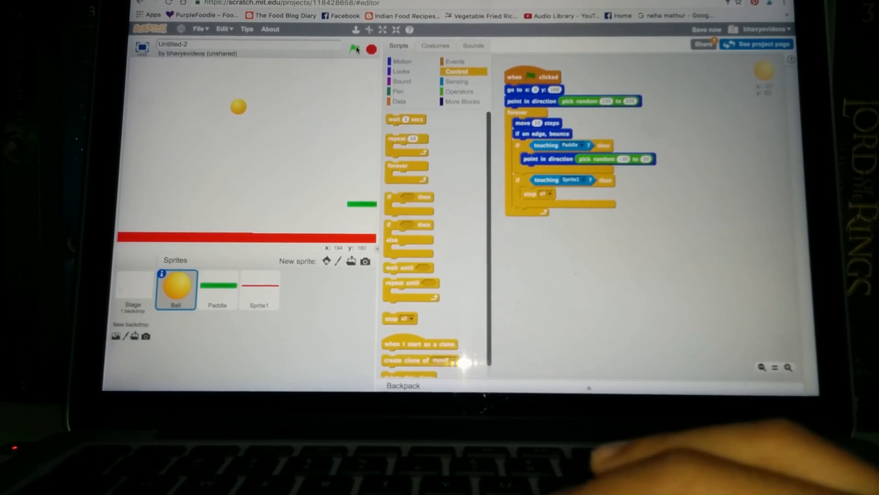
left_click(353, 49)
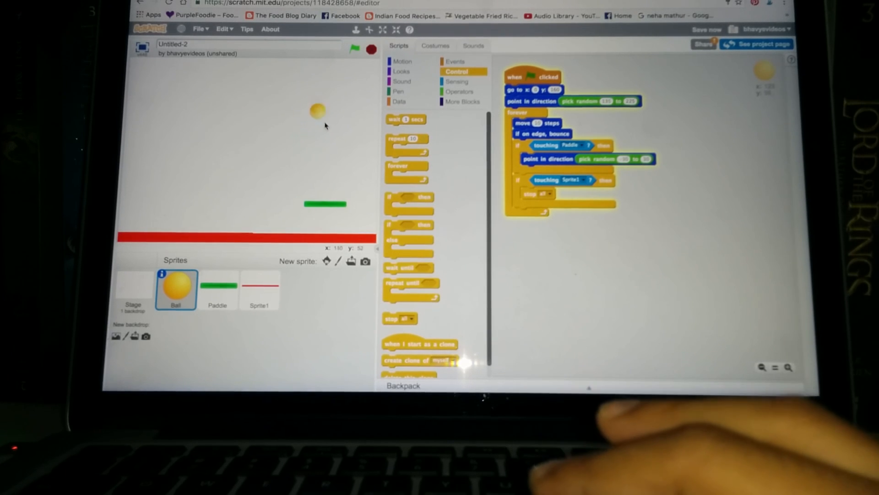
left_click(353, 49)
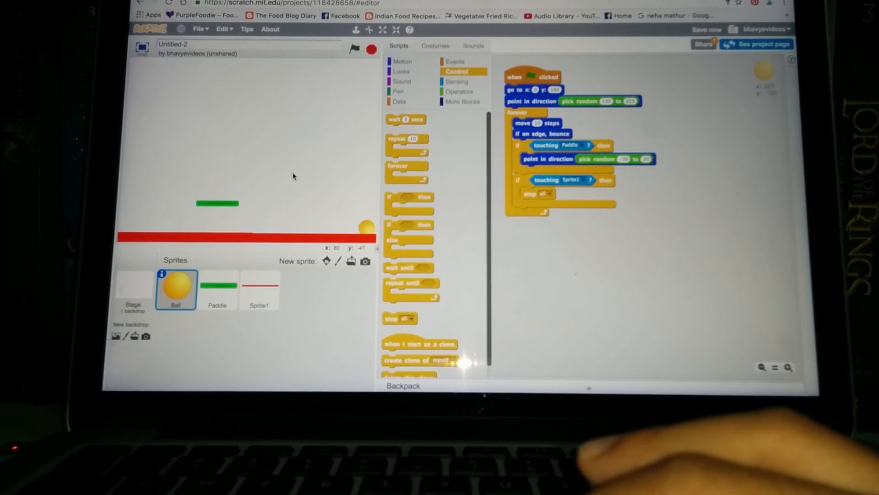
left_click(354, 49)
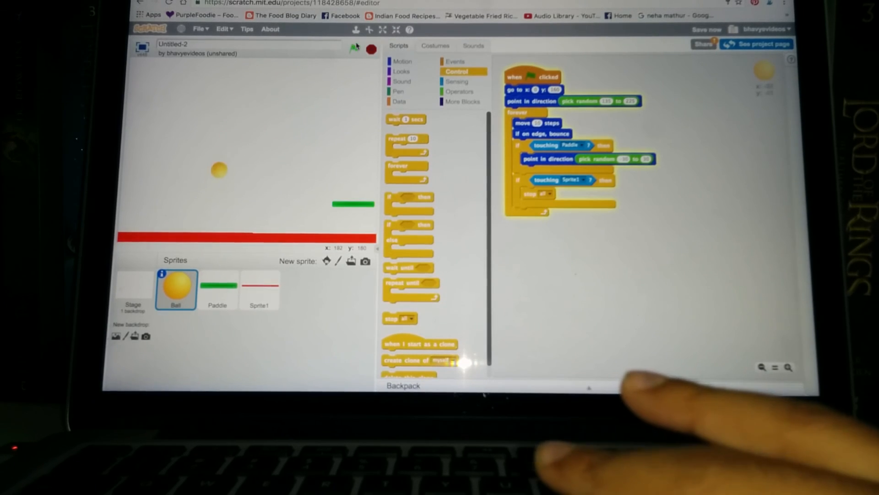
left_click(354, 50)
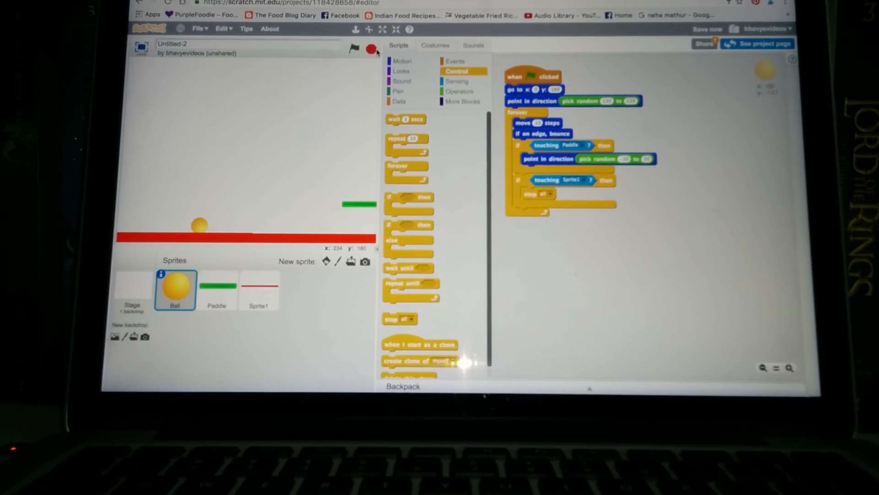